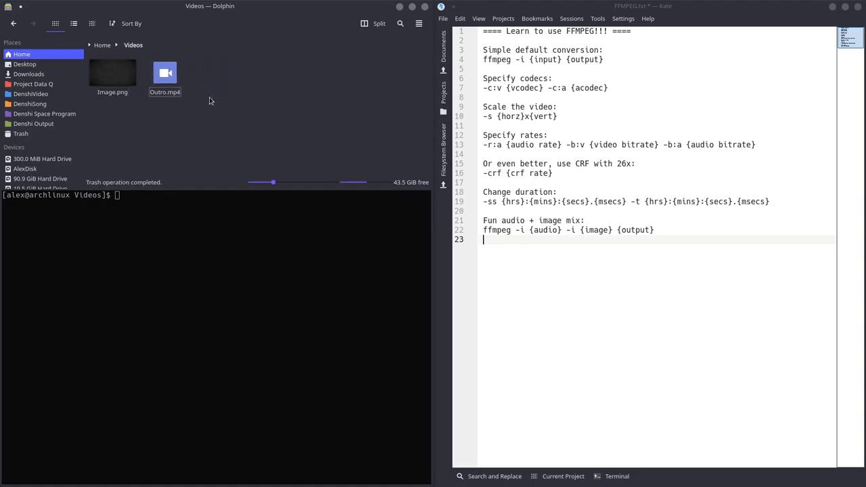
# Play Outro.mp4 from the folder, then run ffmpeg -i Outro.mp4 to print its stream details
pyautogui.click(164, 73)
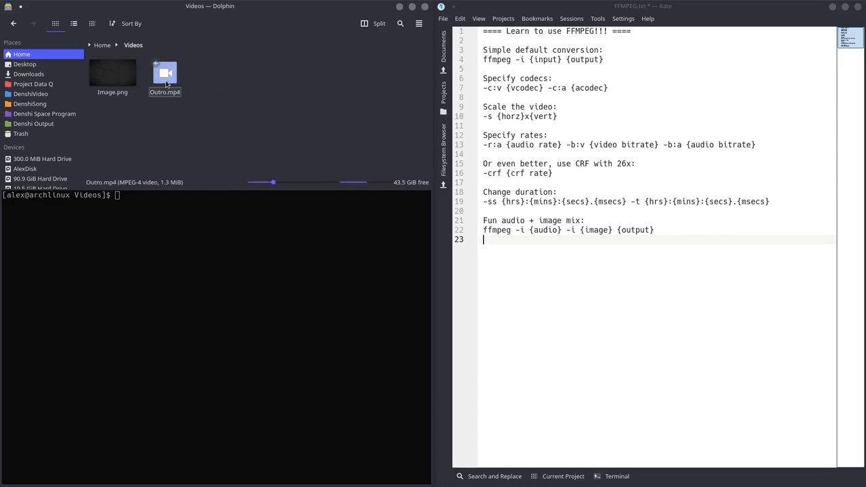
pyautogui.doubleClick(165, 72)
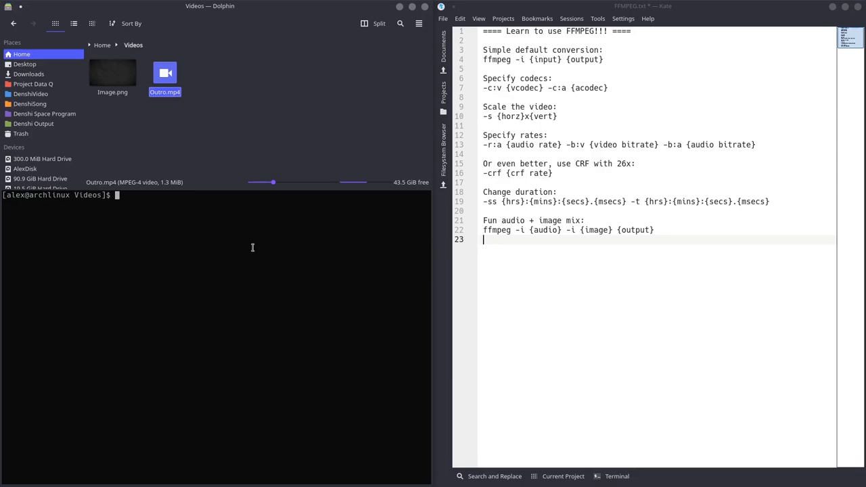
pyautogui.write('ffmpeg')
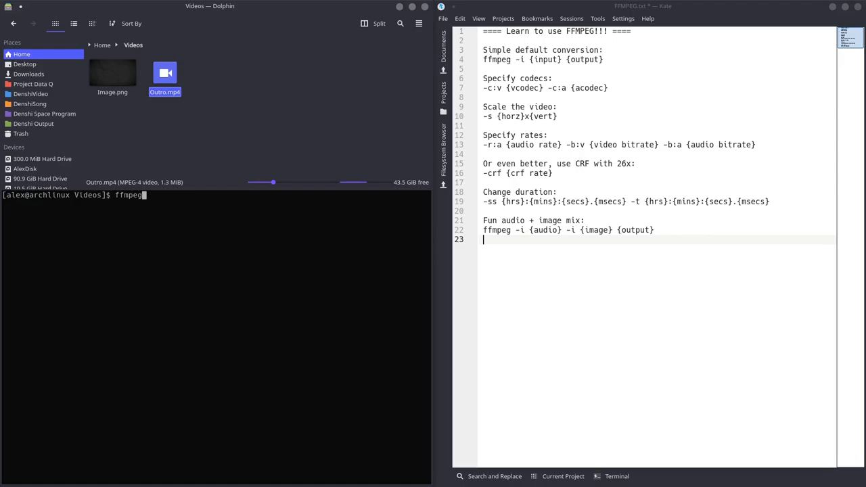
pyautogui.write('-i O')
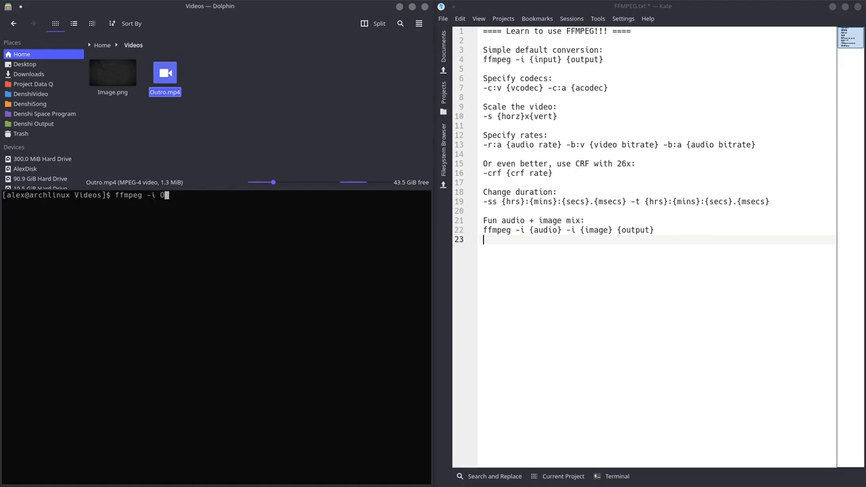
pyautogui.write('utro.mp4')
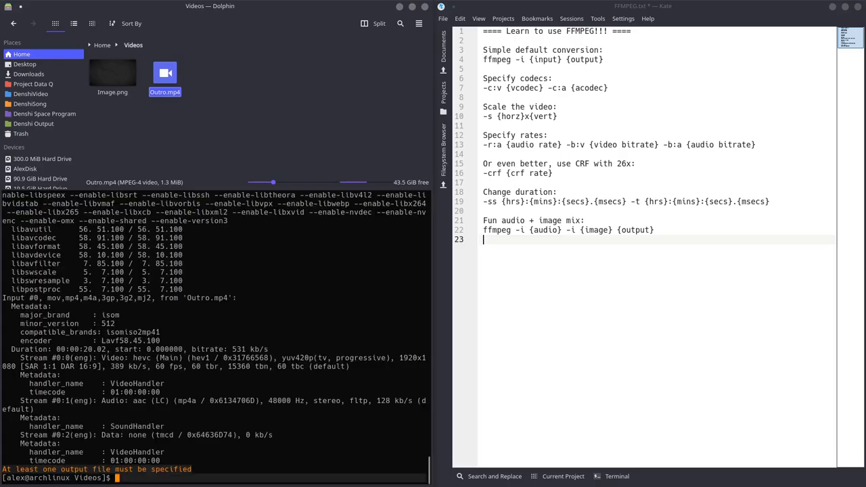
pyautogui.moveTo(266, 260)
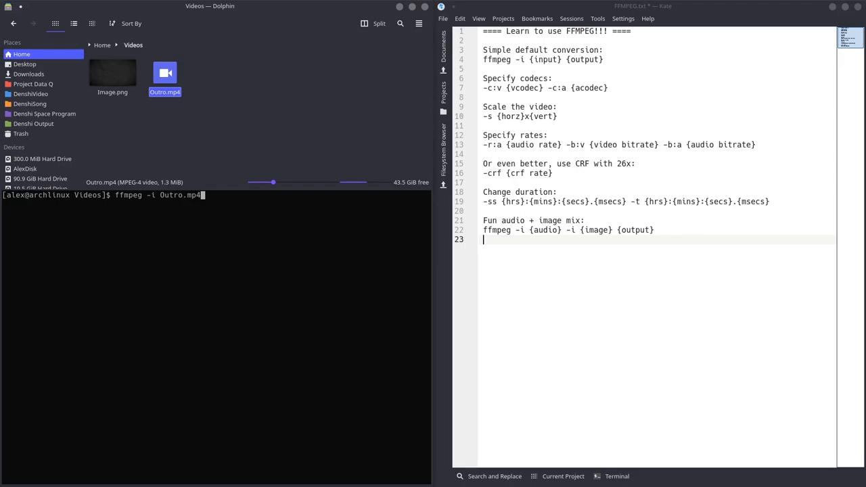
# Run ffmpeg -i Outro.mp4 Outro.mkv to produce a Matroska copy, then recall the command
pyautogui.write('Outr')
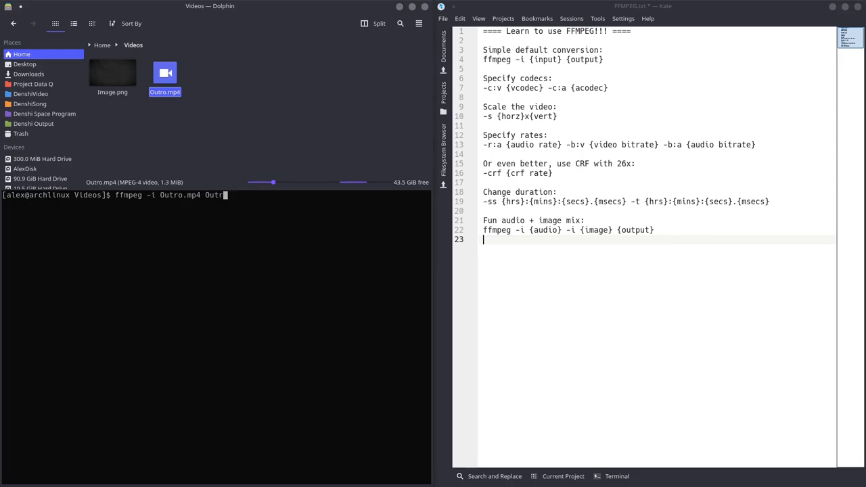
pyautogui.press('Return')
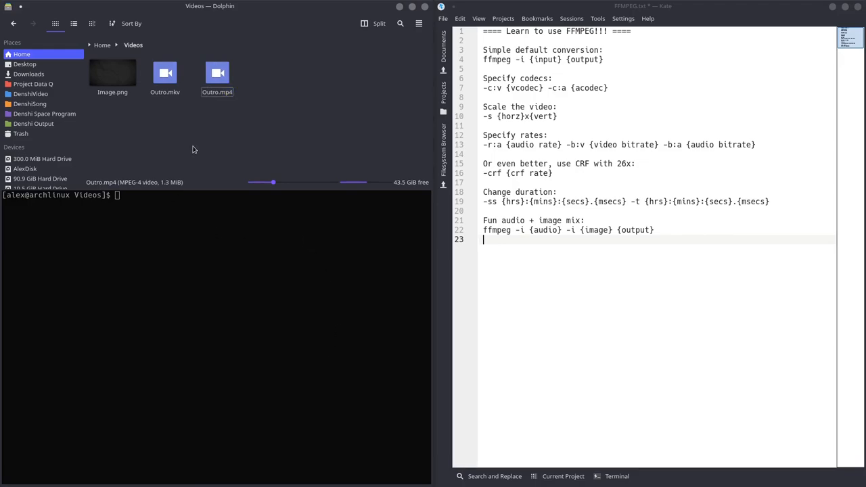
pyautogui.write('ffmpeg -i Outro.mp4 Outro.mkv')
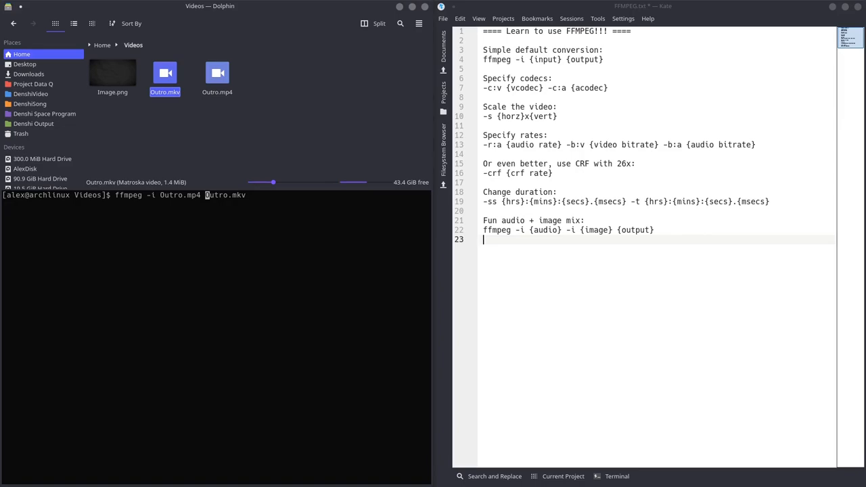
# Re-encode Outro.mp4 to Outro.mkv with -c:v libx265 -c:a aac -s 1280x720
pyautogui.write('-c:v')
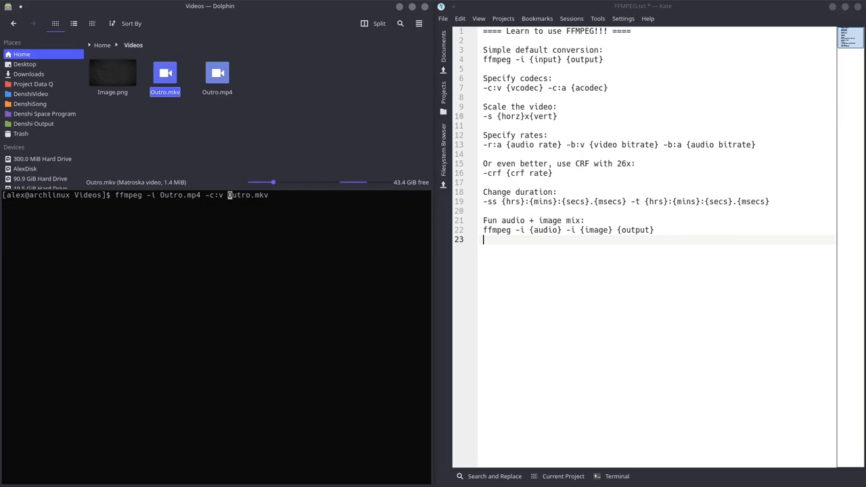
pyautogui.write('libx2')
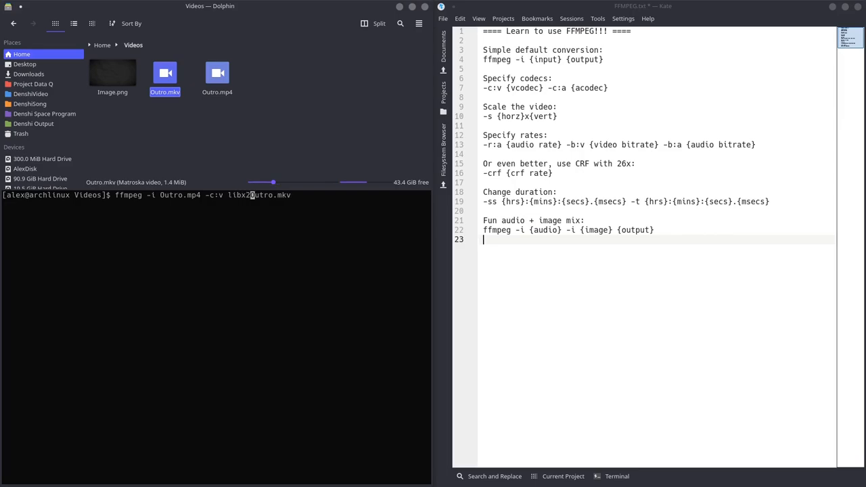
pyautogui.write('65 -c:')
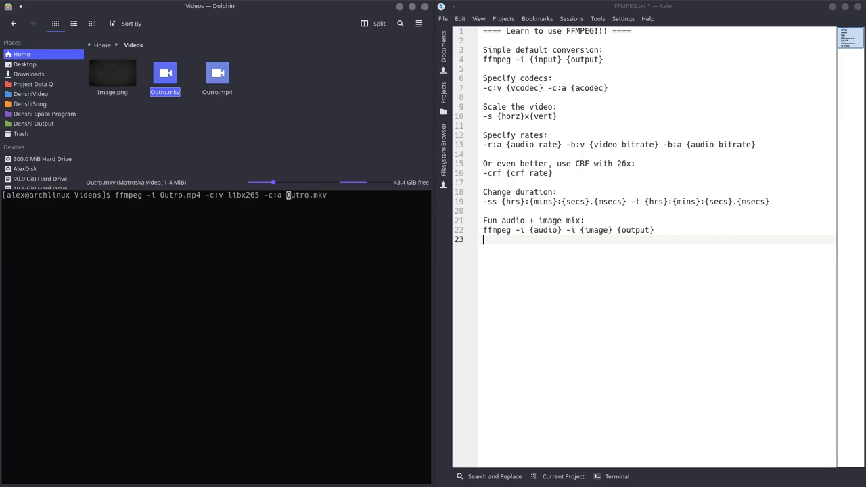
pyautogui.write('aac')
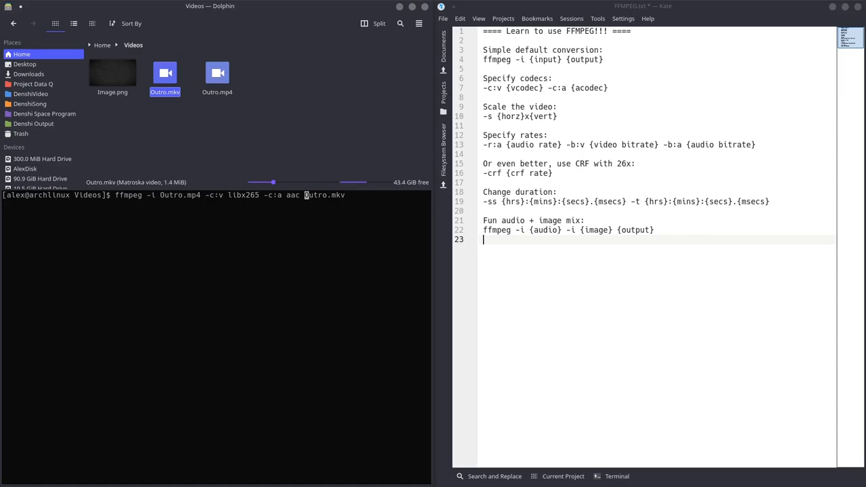
pyautogui.moveTo(506, 82)
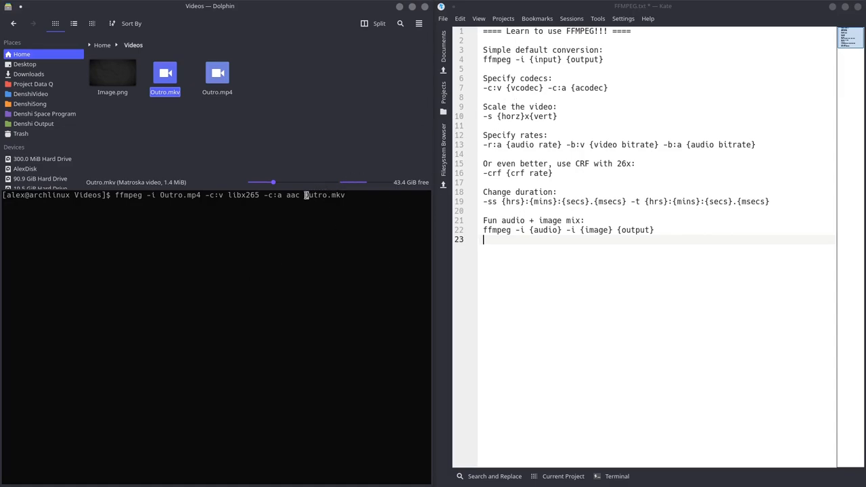
pyautogui.write('-s')
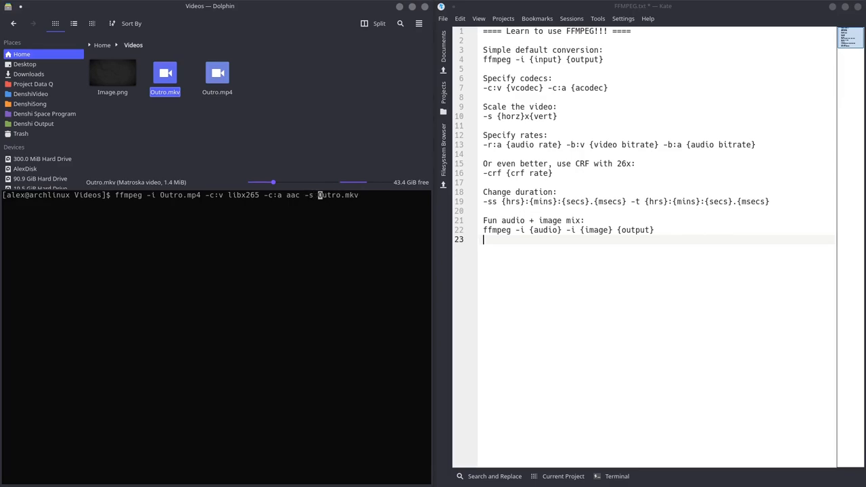
pyautogui.write('1280x')
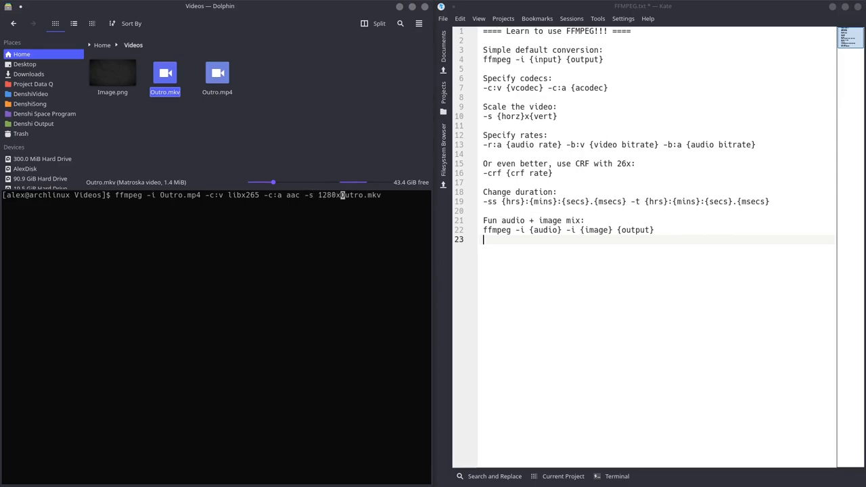
pyautogui.write('720')
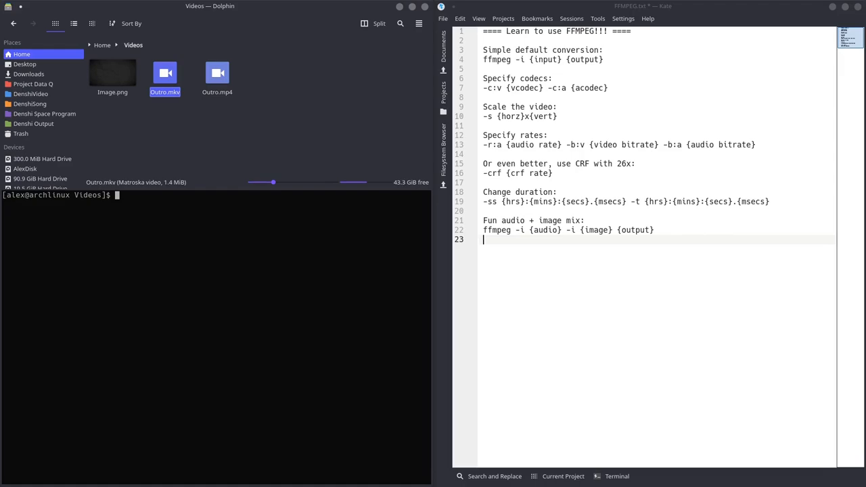
# List ffmpeg encoders into Encoders.txt and scroll to the H.264/HEVC entries in Kate
pyautogui.write('ffmpeg -enco')
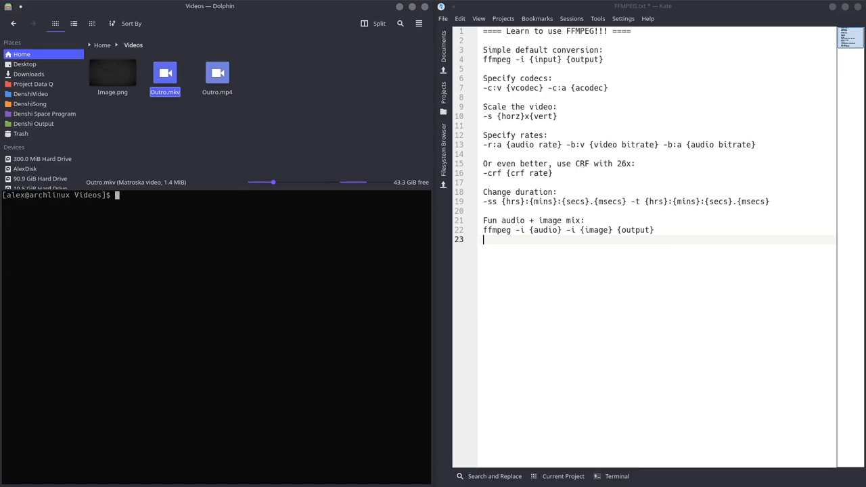
pyautogui.write('ffmpeg -enc')
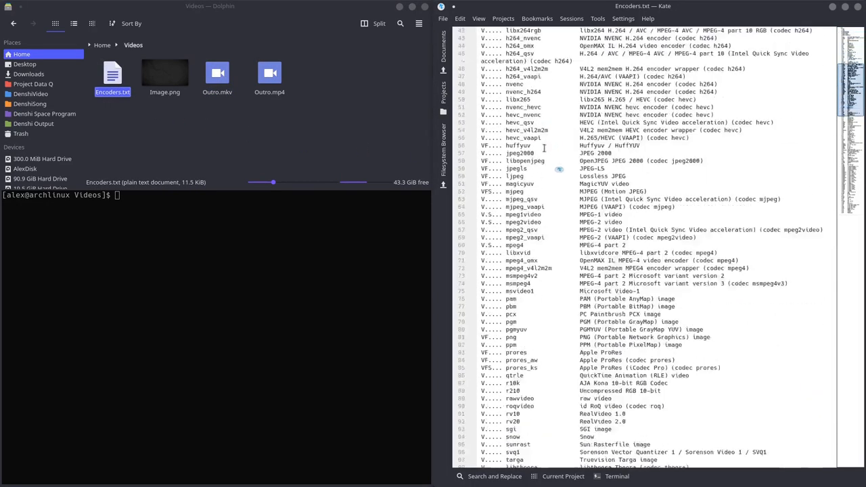
pyautogui.scroll(-3)
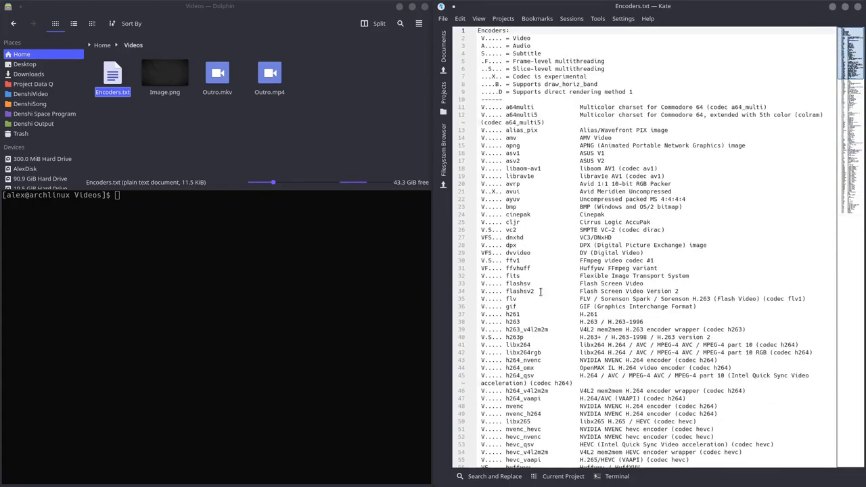
pyautogui.moveTo(467, 221)
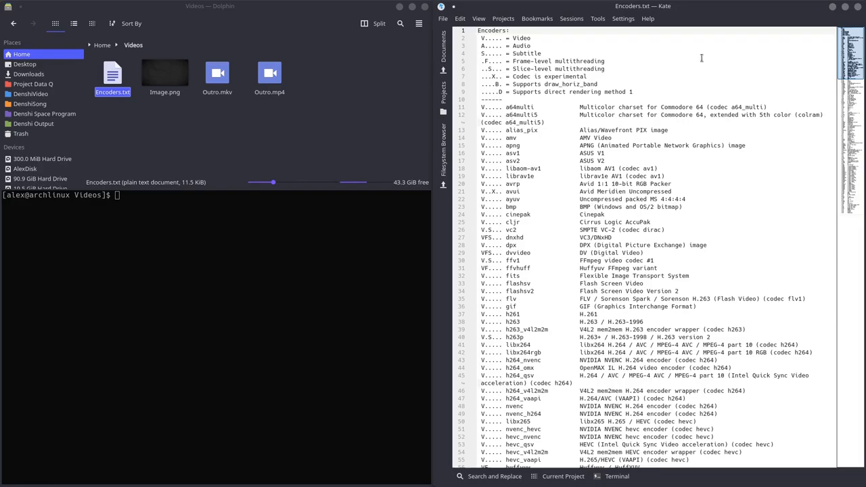
pyautogui.scroll(-3)
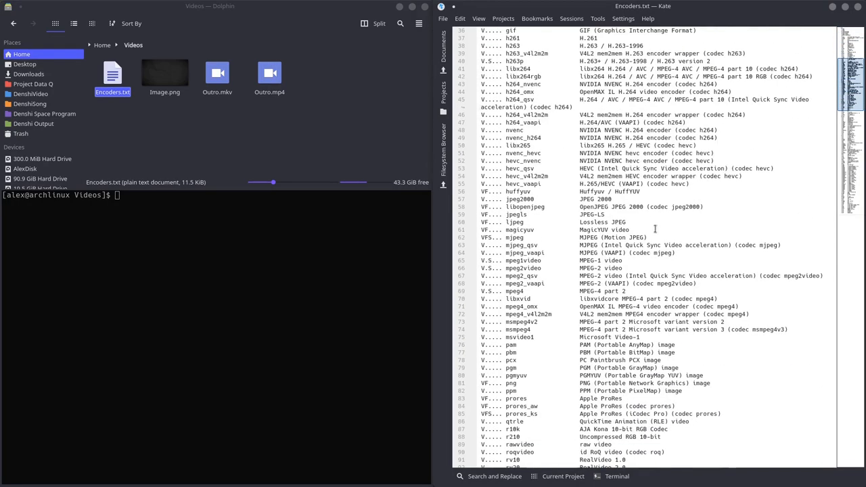
pyautogui.scroll(-3)
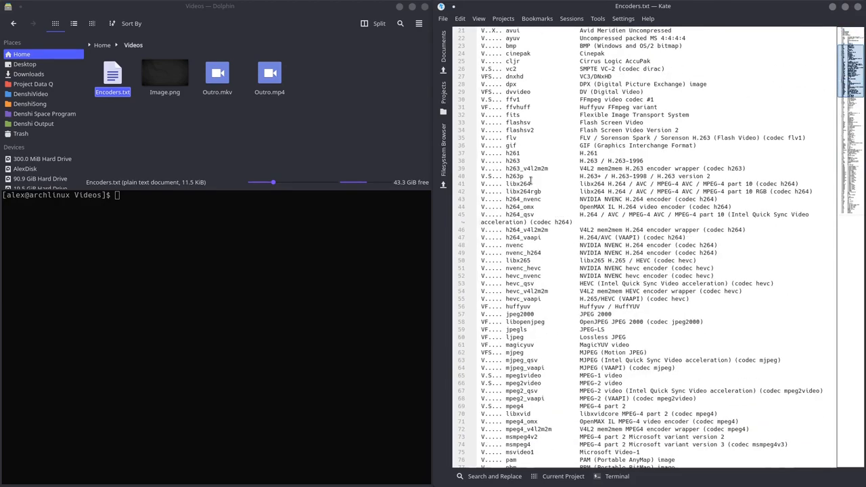
pyautogui.scroll(-3)
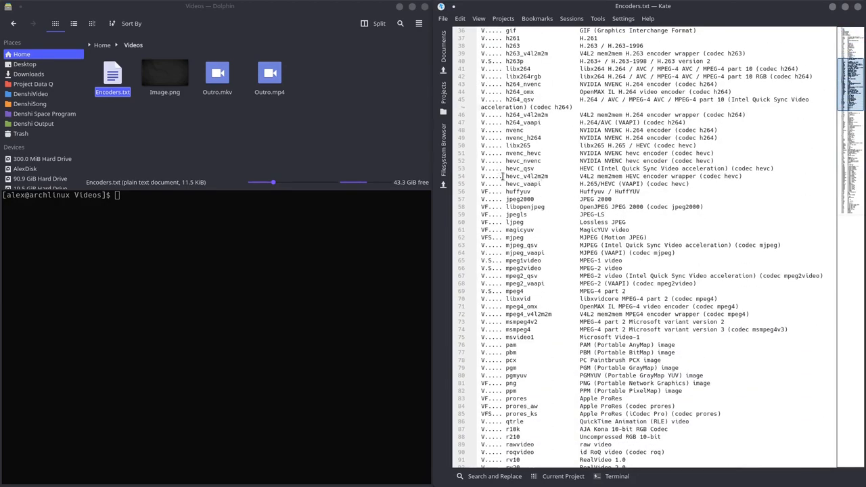
# Pick out the libx265, h264_v4l2m2m, h264_vaapi and libx264 encoder names
pyautogui.doubleClick(517, 146)
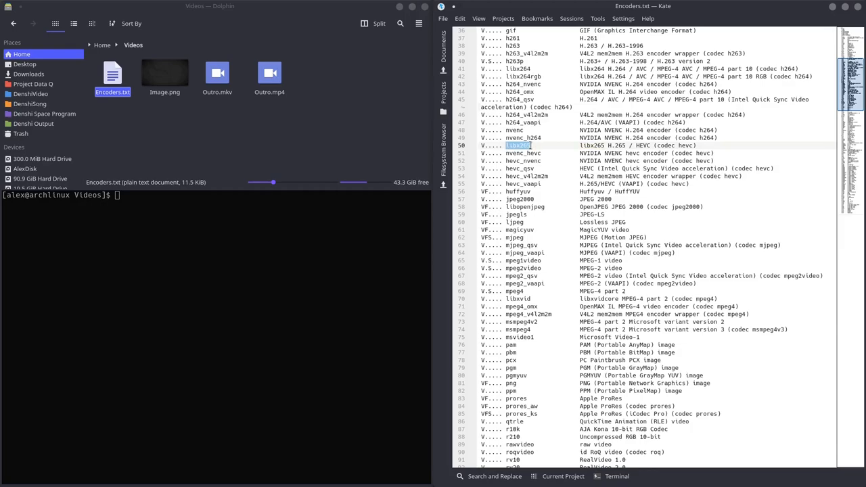
pyautogui.doubleClick(616, 145)
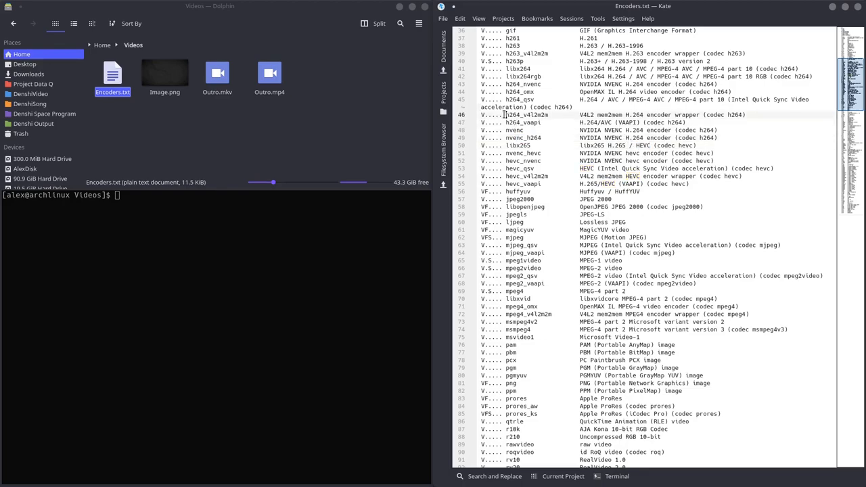
pyautogui.doubleClick(656, 122)
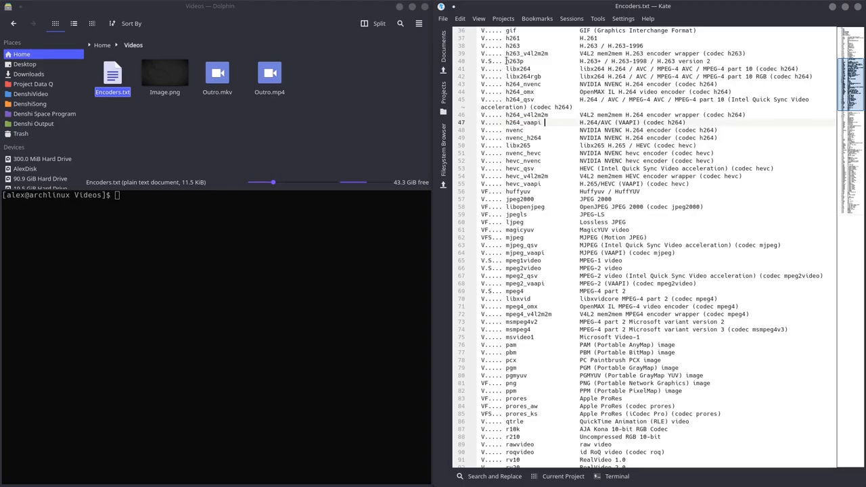
pyautogui.doubleClick(518, 69)
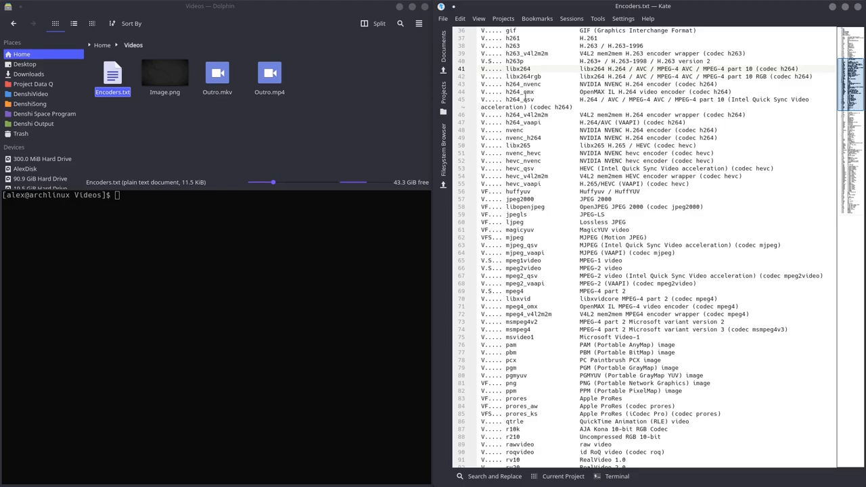
pyautogui.moveTo(238, 277)
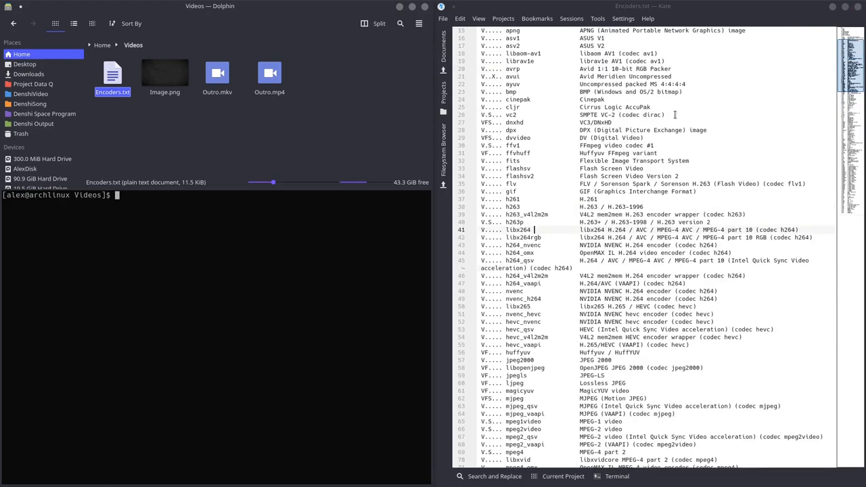
# Toggle the Kate toolbar via Settings, show FFMPEG.txt and focus the terminal
pyautogui.scroll(-3)
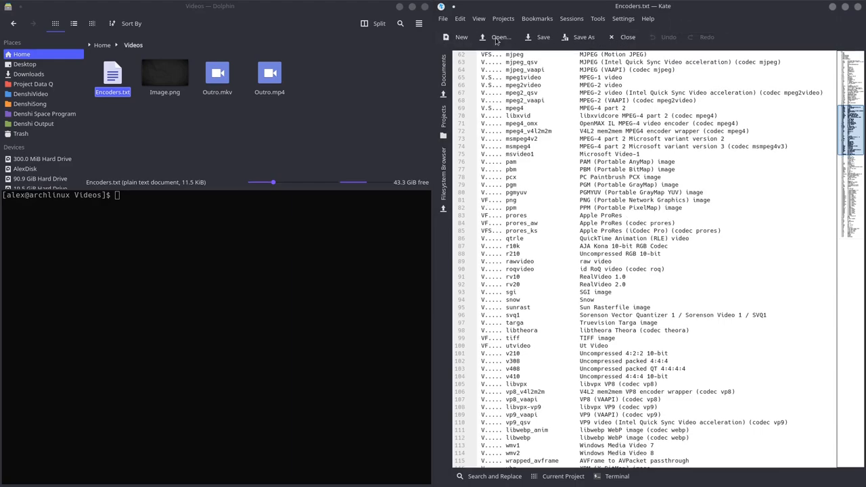
pyautogui.click(623, 18)
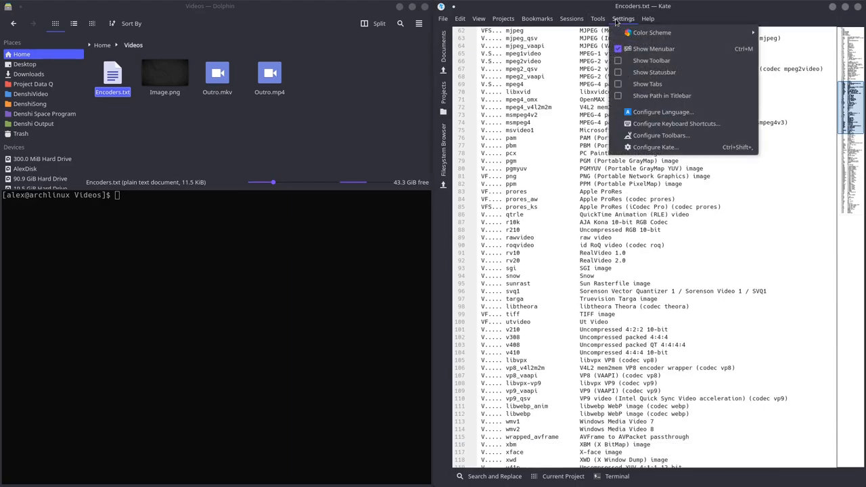
pyautogui.moveTo(647, 83)
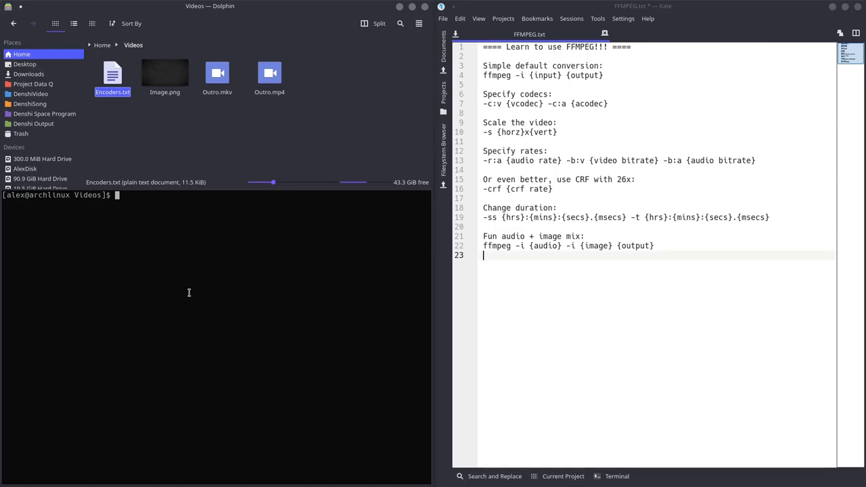
pyautogui.click(171, 135)
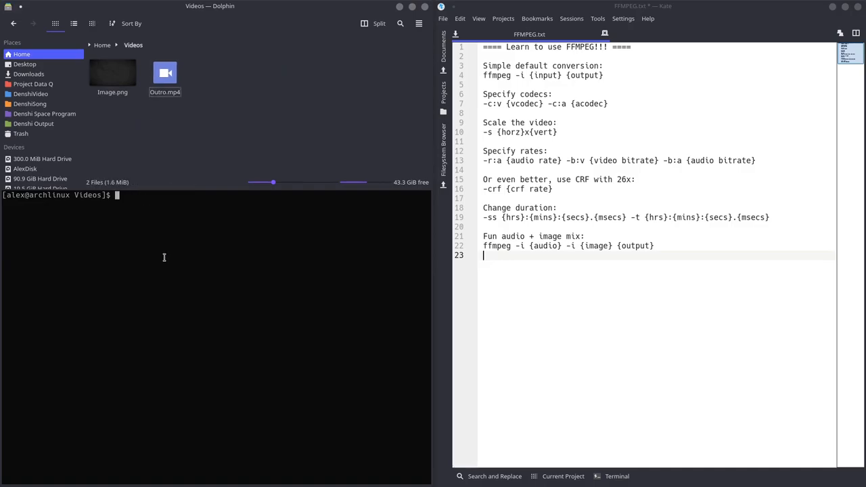
# Compose ffmpeg -i Outro.mp4 -c:v libx265 -c:a aac -s 1280x720 -r:a 44100 Outro.mkv without running it
pyautogui.write('ffmpeg -i Outro.mp4 -c:v libx265 -c:a aac -s 1280x720 Outro.mkv')
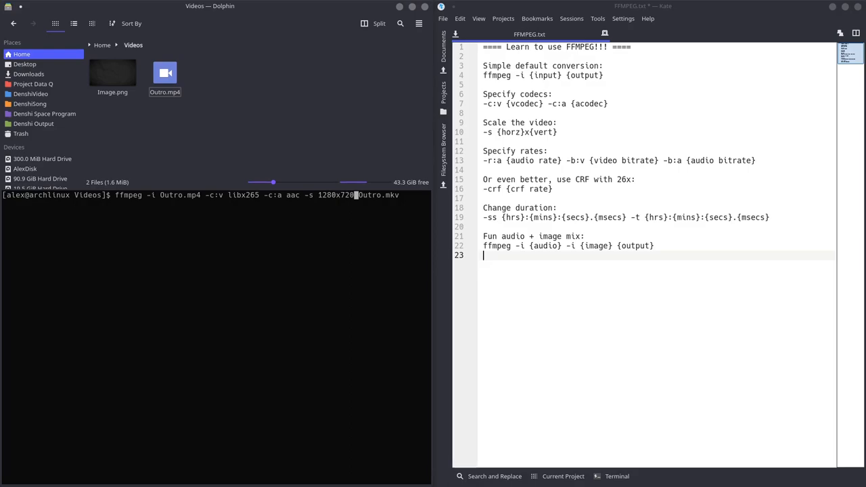
pyautogui.write('-r:a')
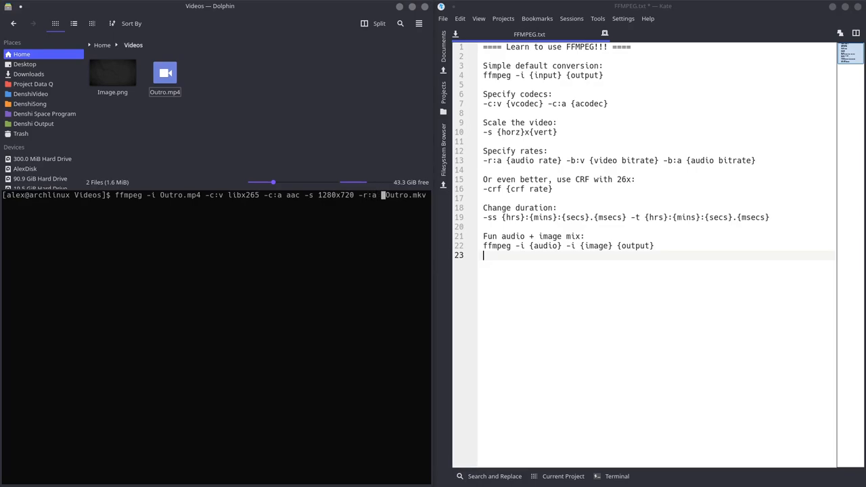
pyautogui.write('44100')
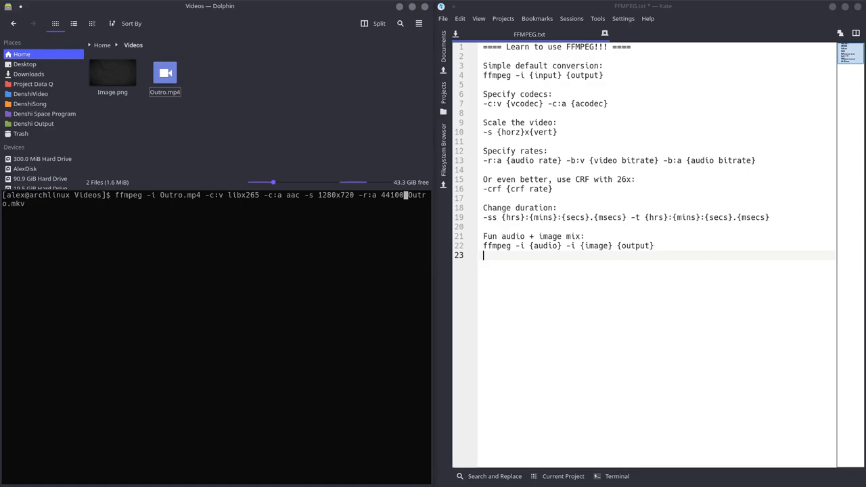
pyautogui.press('Return')
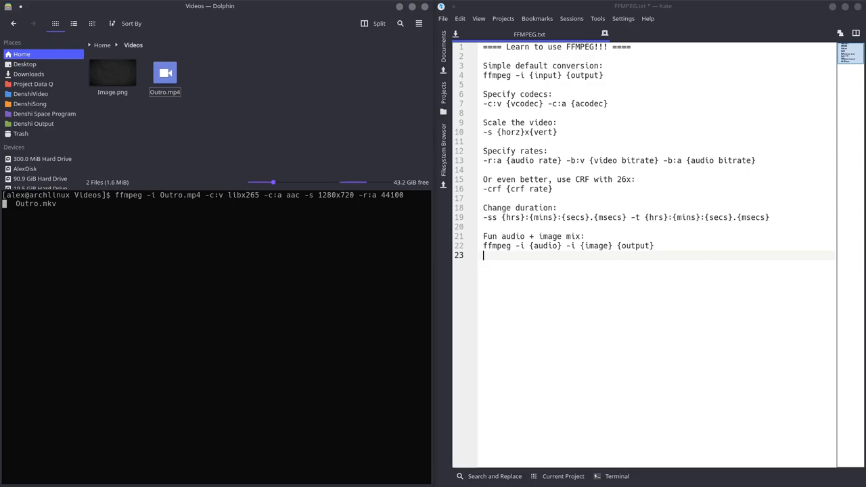
# Add -b:v 1M and -b:a 192k, then swap the video bitrate for -crf 20
pyautogui.write('-b:v')
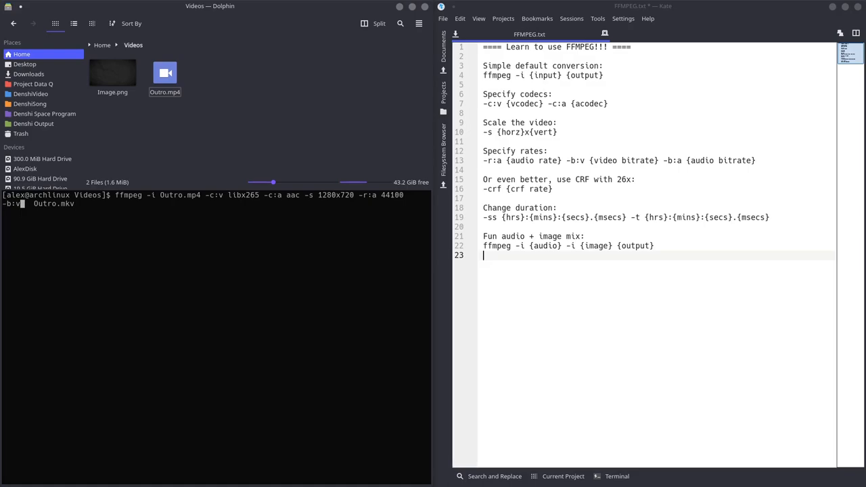
pyautogui.write('1M')
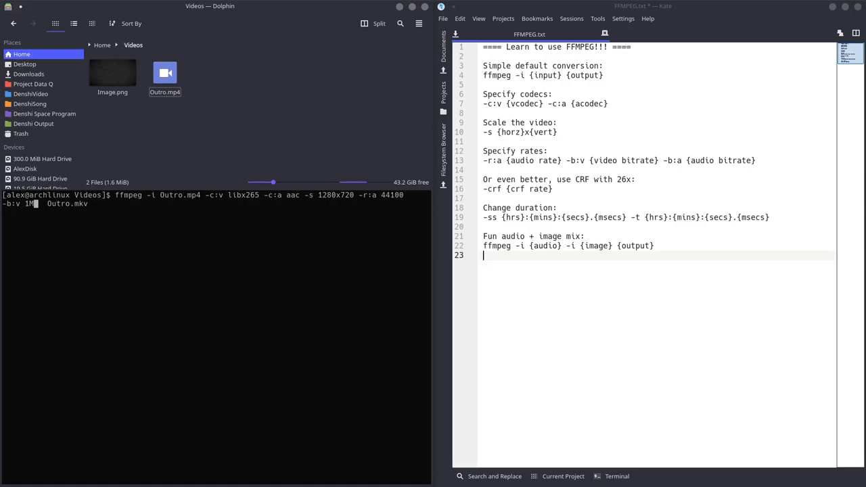
pyautogui.write('-b:a')
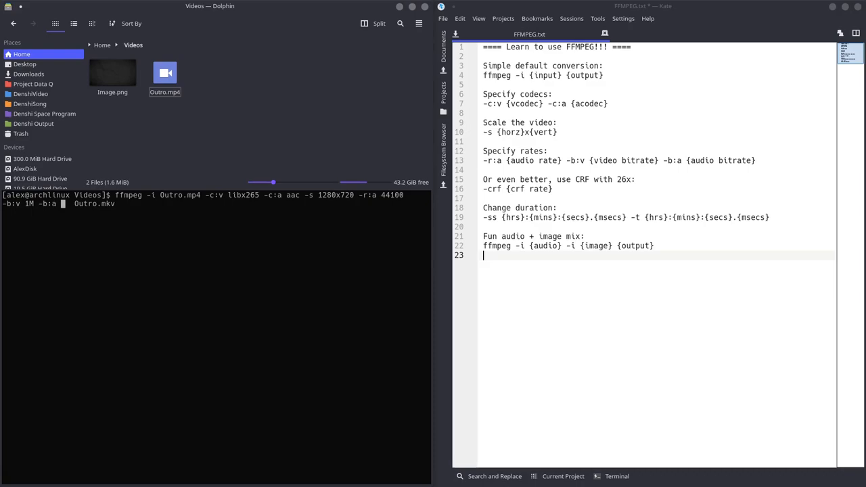
pyautogui.write('192k')
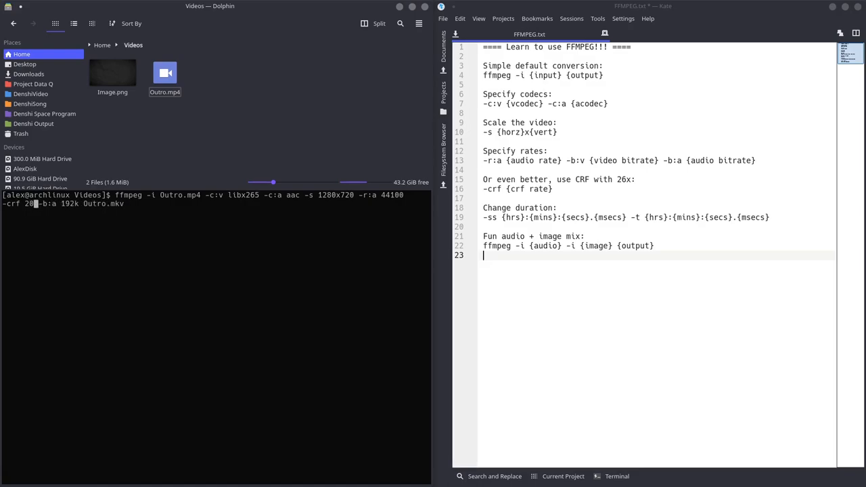
# Set -crf 24, add -ss 00:00:00.0 -t 00:00:05.0 and run the conversion to a 5-second Outro.mkv
pyautogui.write('4')
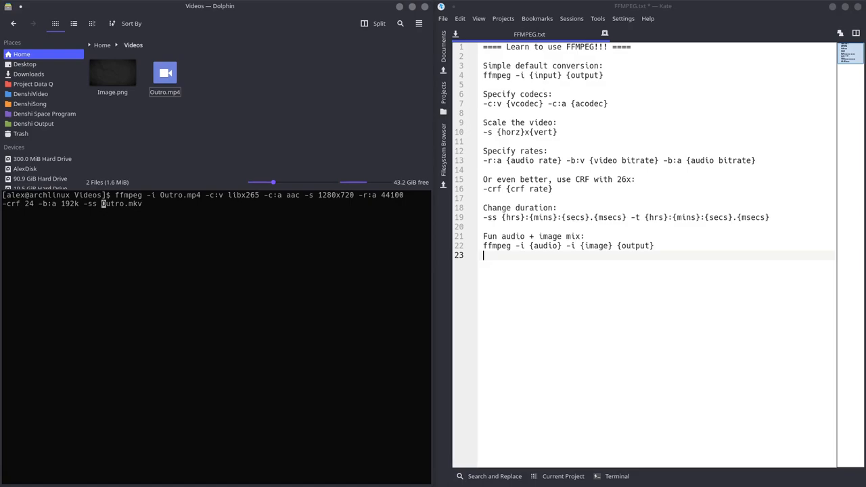
pyautogui.write('00:00:00.0')
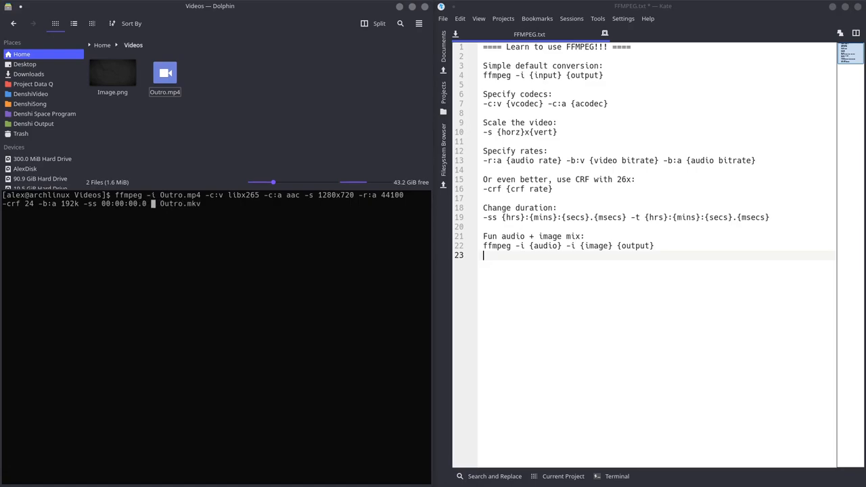
pyautogui.write('-t 0')
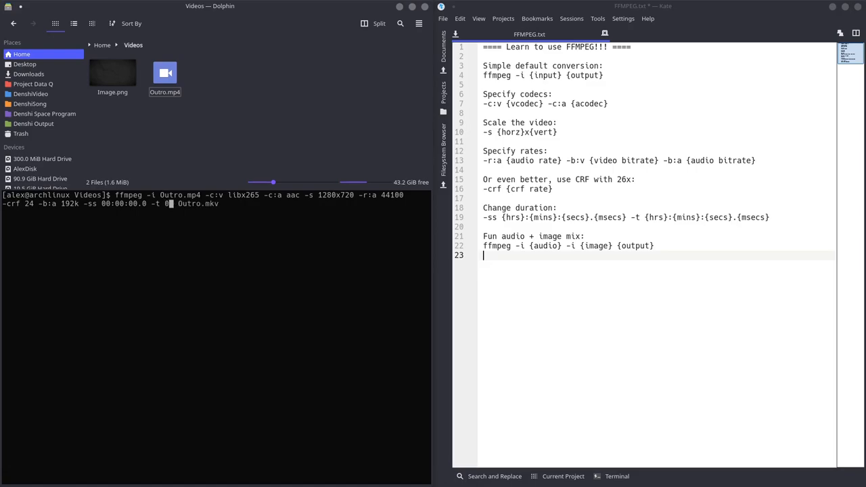
pyautogui.write('0:00')
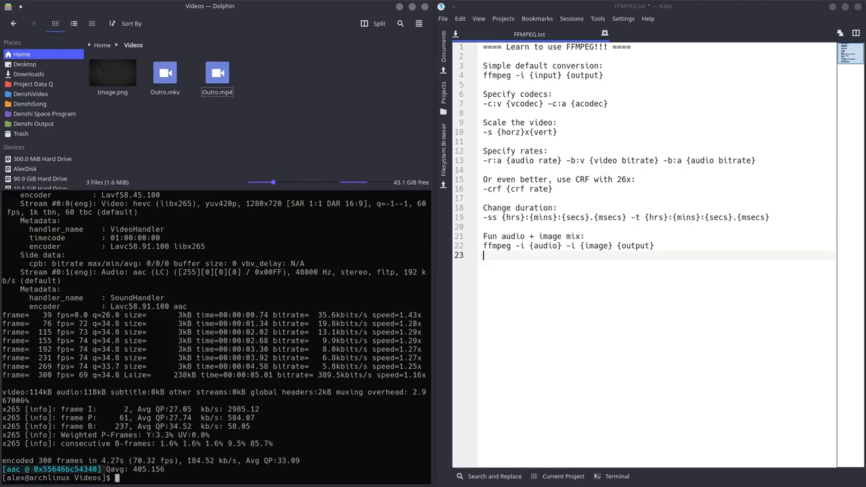
# Play the newly encoded Outro.mkv from Dolphin to check the trimmed video
pyautogui.click(165, 72)
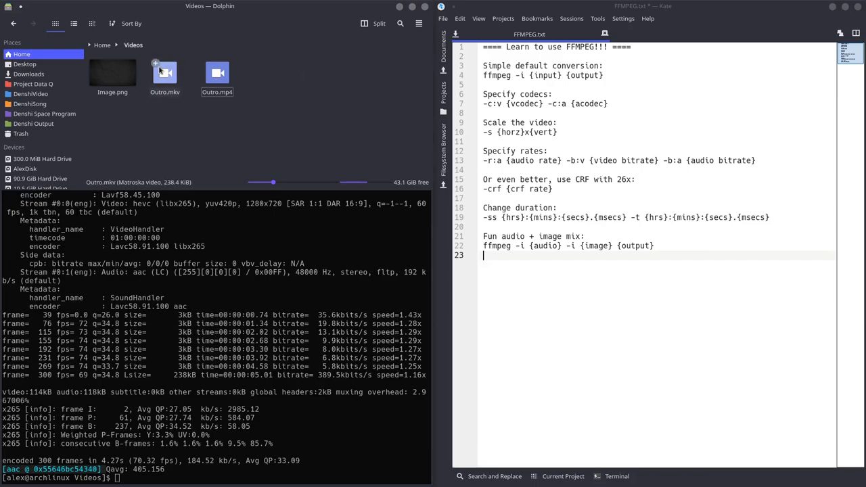
pyautogui.doubleClick(164, 72)
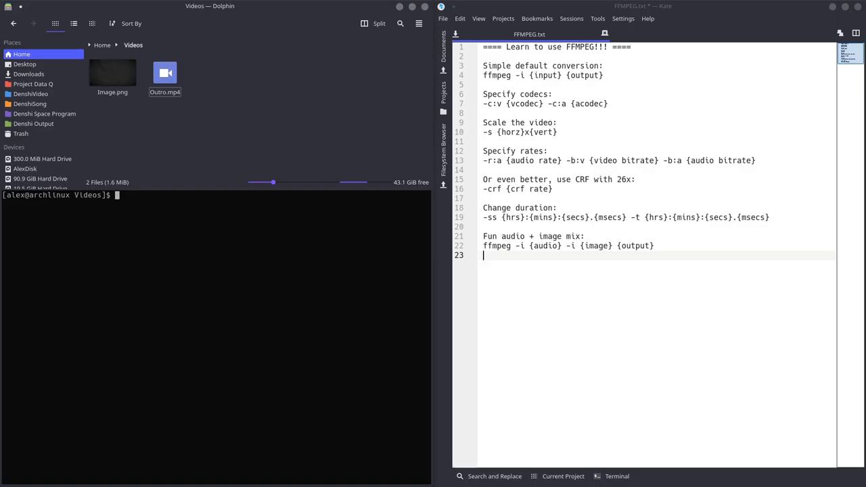
# Run ffmpeg -i Outro.mp4 Outro.wav to extract the audio track into a WAV file
pyautogui.write('ff')
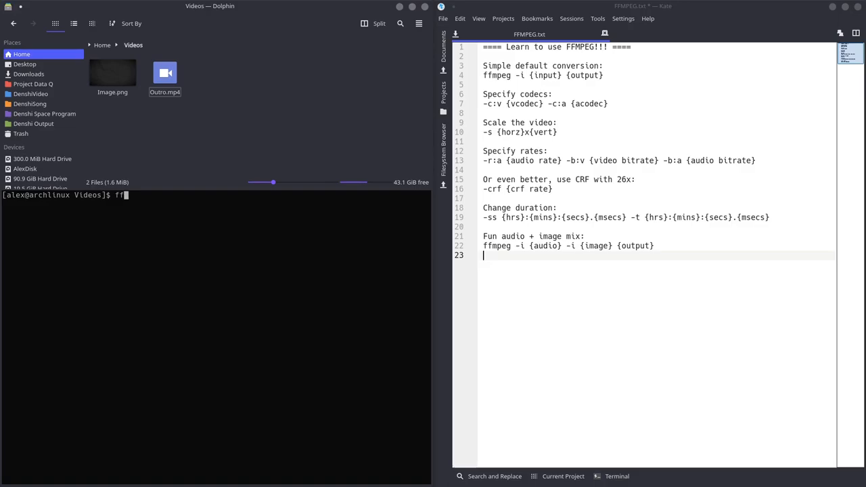
pyautogui.write('mpeg -i Outr')
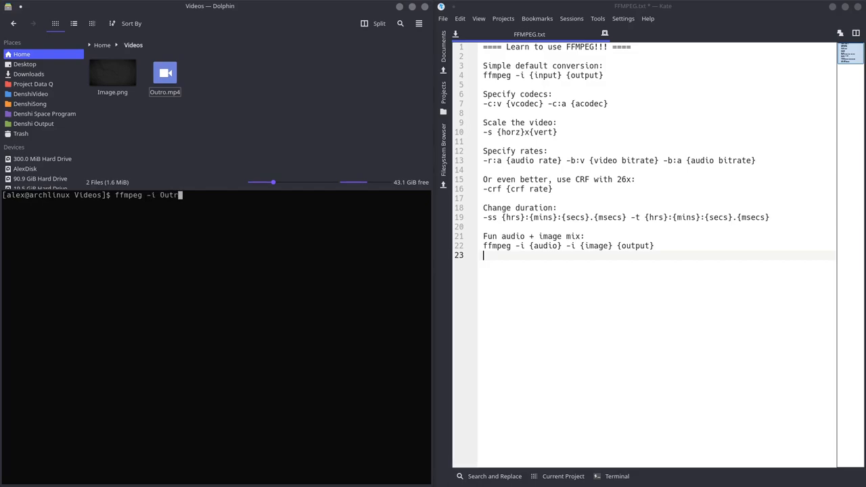
pyautogui.write('o.mp4 -c:')
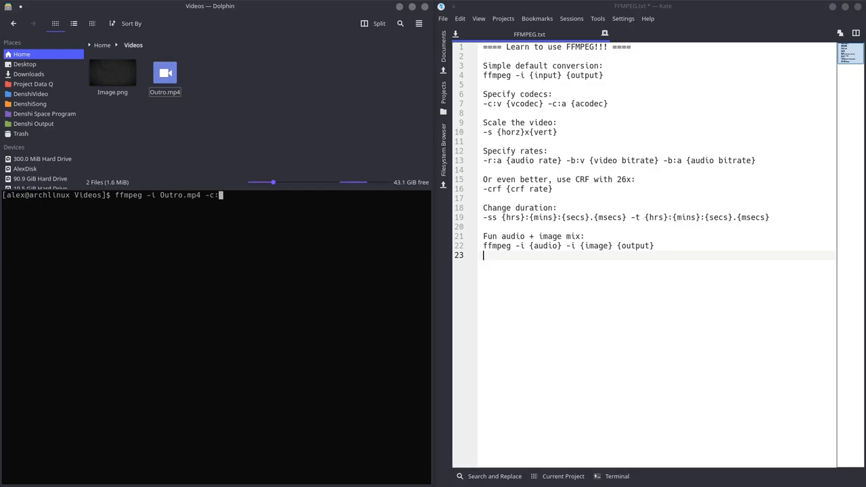
pyautogui.write('libop')
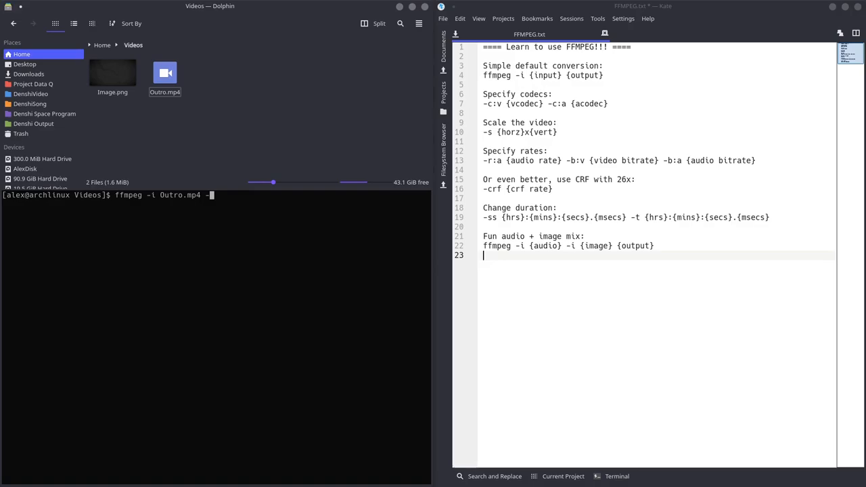
pyautogui.write('Outro.wav')
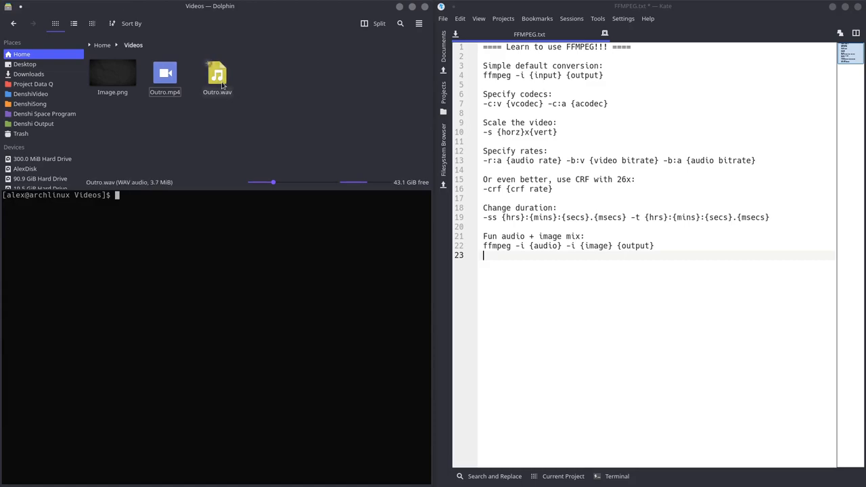
# Play the extracted Outro.wav in Dolphin, then start a new ffmpeg command
pyautogui.doubleClick(217, 72)
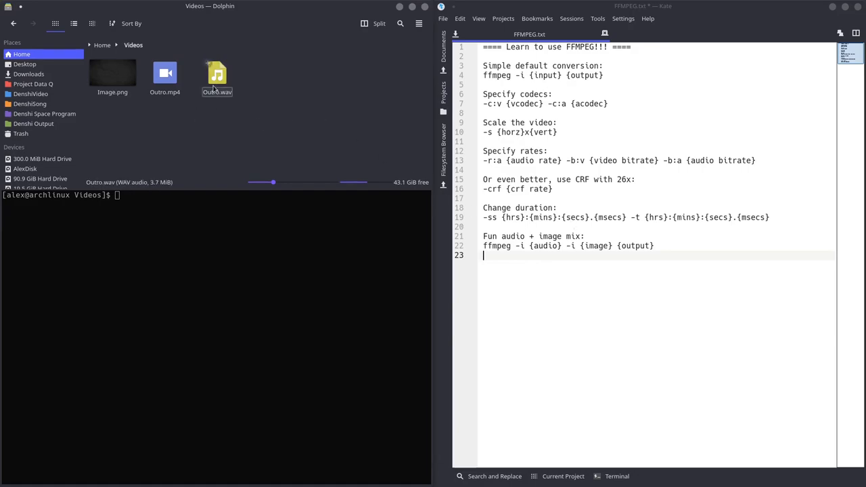
pyautogui.click(113, 72)
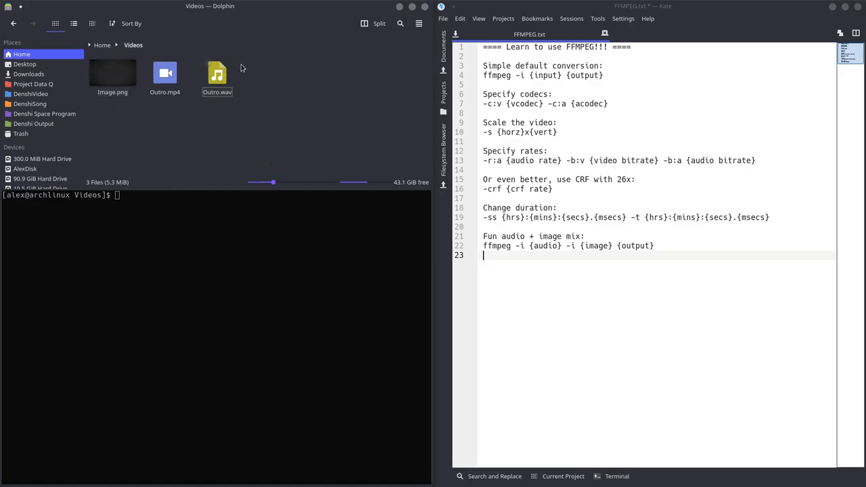
pyautogui.write('f')
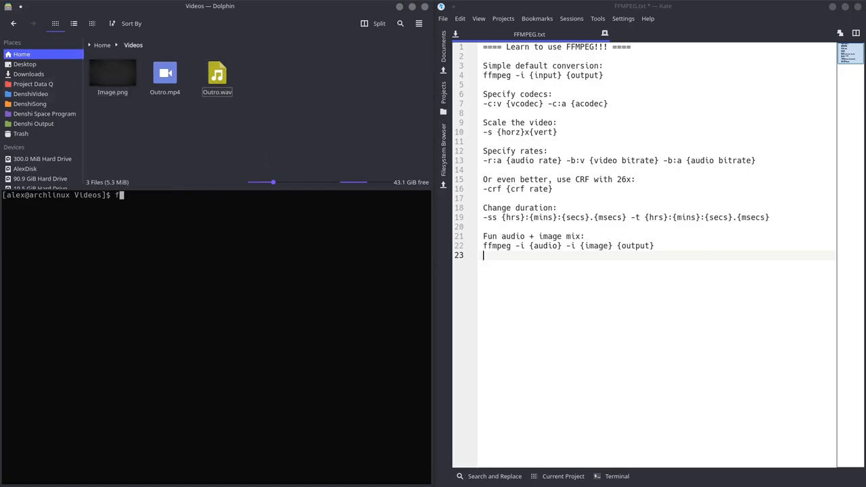
# Run ffmpeg with inputs Outro.wav and Image.png, libx265 CRF 20, 192k audio, output Outroimage.mp4
pyautogui.write('fmpeg -i')
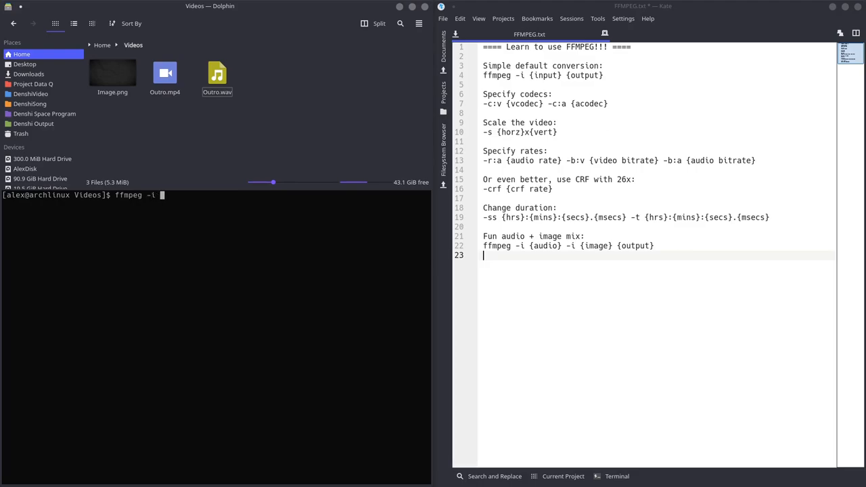
pyautogui.write('Outro.wav -i')
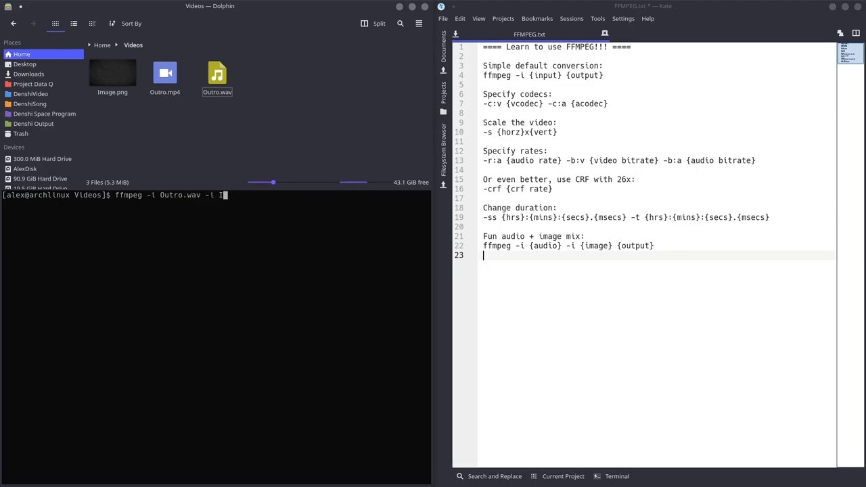
pyautogui.write('Image.png')
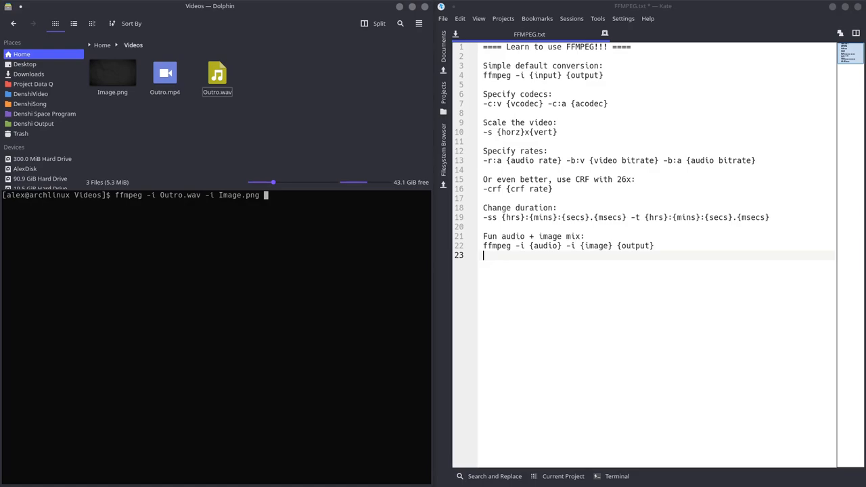
pyautogui.write('-c:v libx265 -cr')
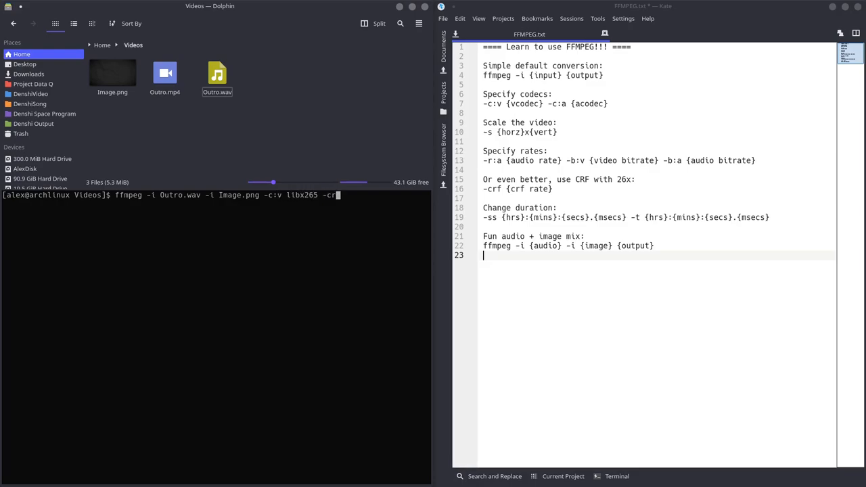
pyautogui.write('2')
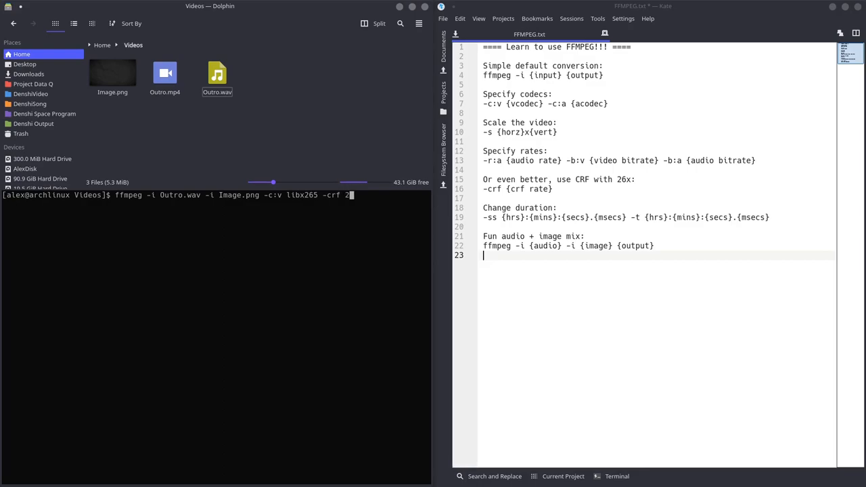
pyautogui.write('0 -b')
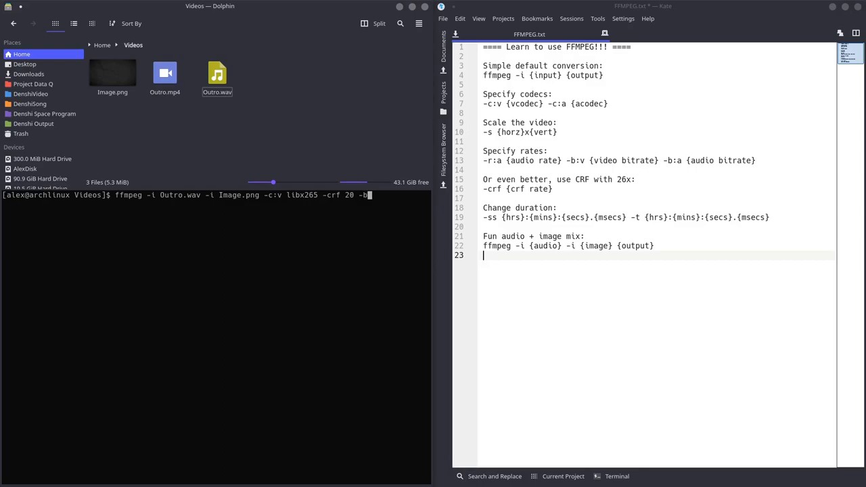
pyautogui.write(':')
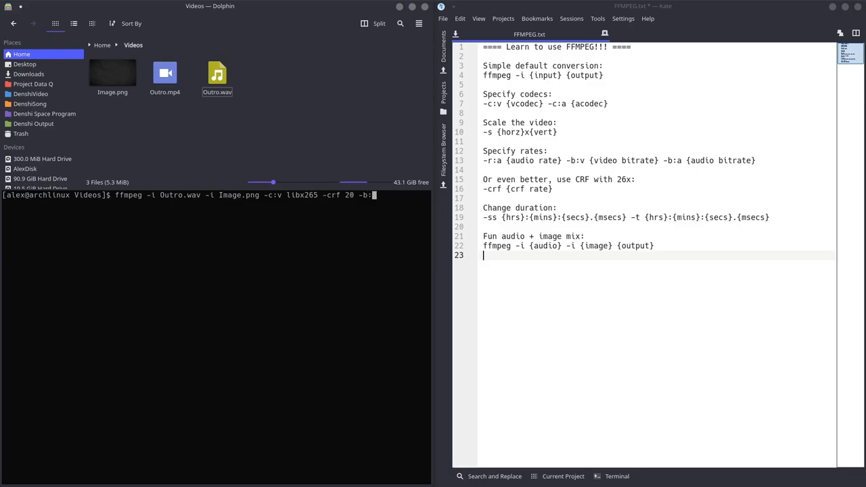
pyautogui.write('192k')
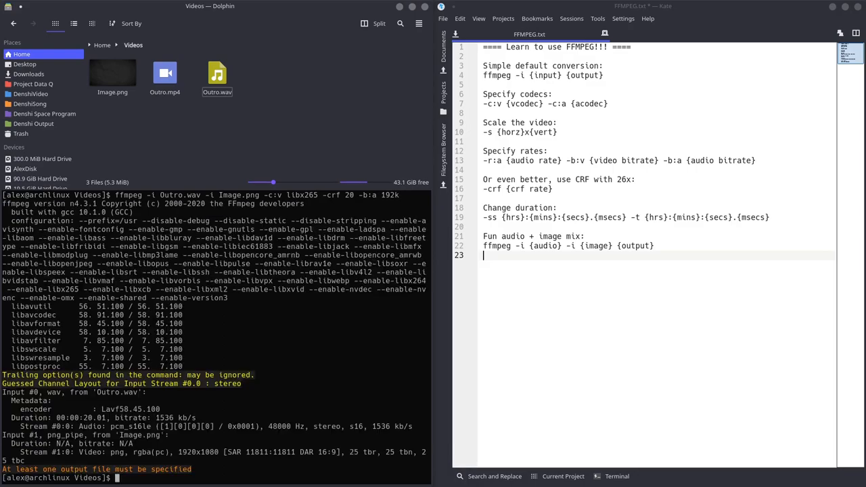
pyautogui.write('ffmpeg -i Outro.wav -i Image.png -c:v libx265 -crf 20 -b:a 192k')
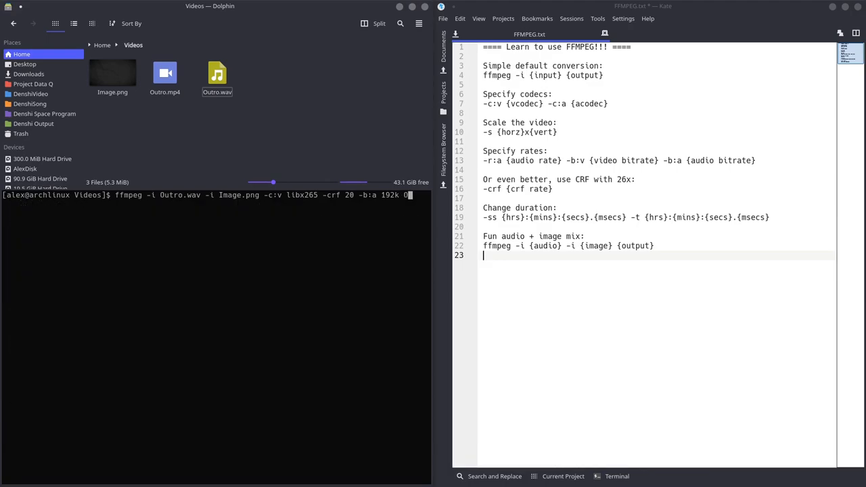
pyautogui.write('Outro_image')
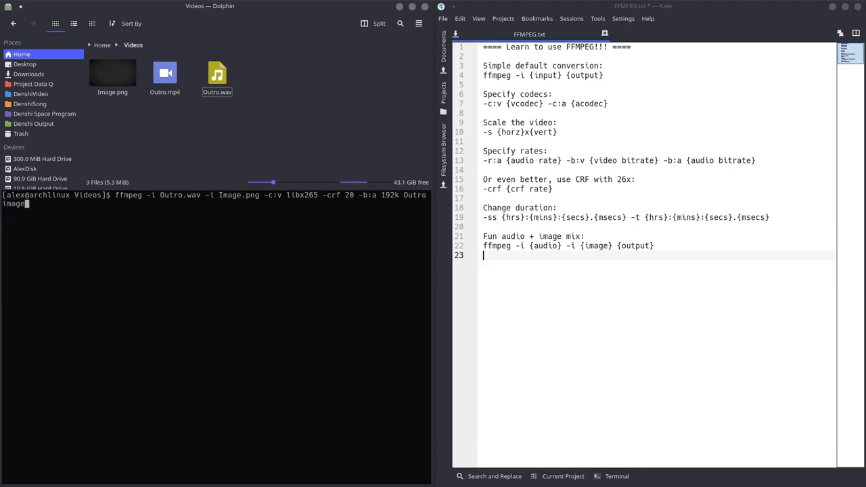
pyautogui.press('Return')
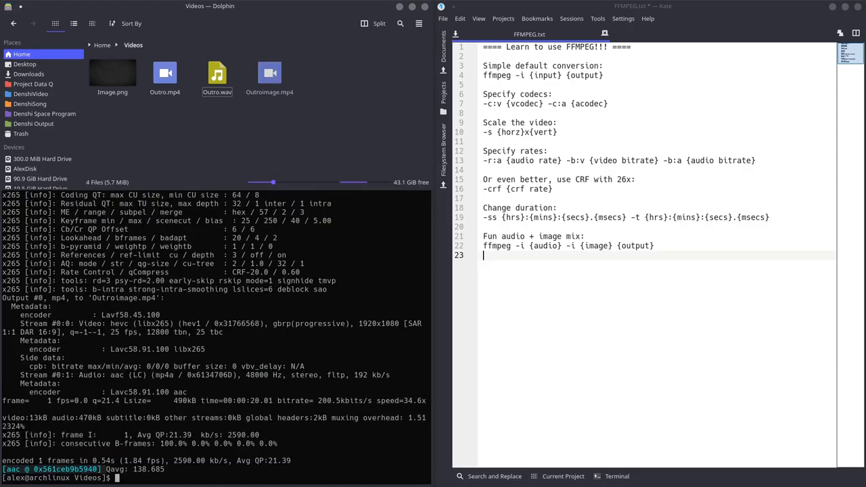
pyautogui.click(269, 73)
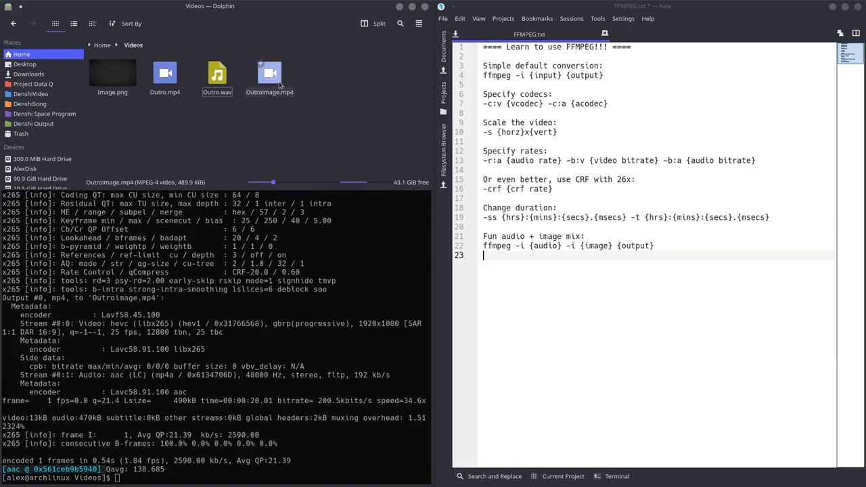
pyautogui.doubleClick(269, 72)
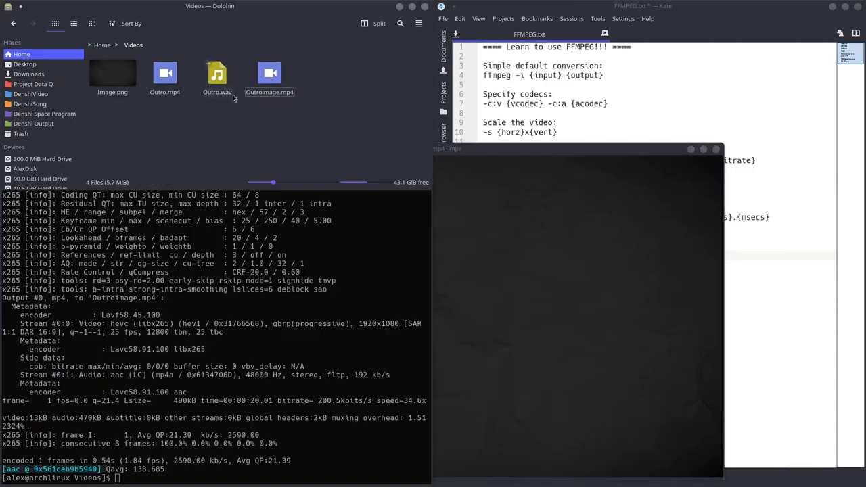
pyautogui.click(216, 73)
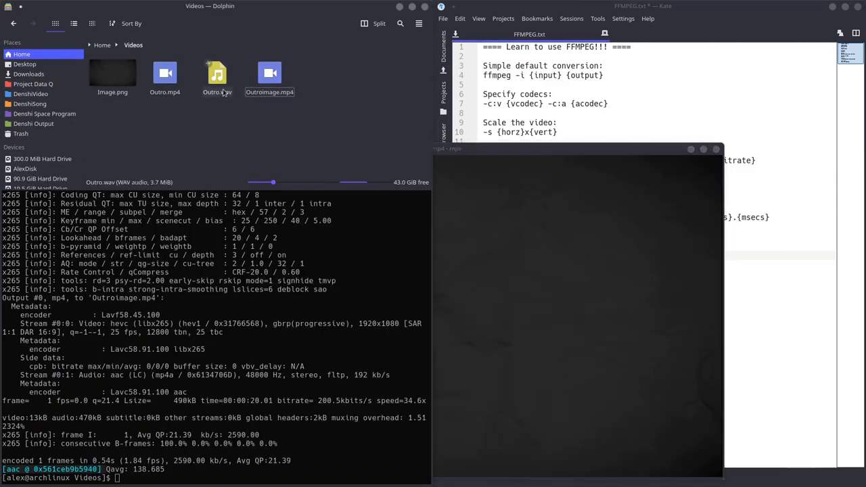
pyautogui.doubleClick(217, 73)
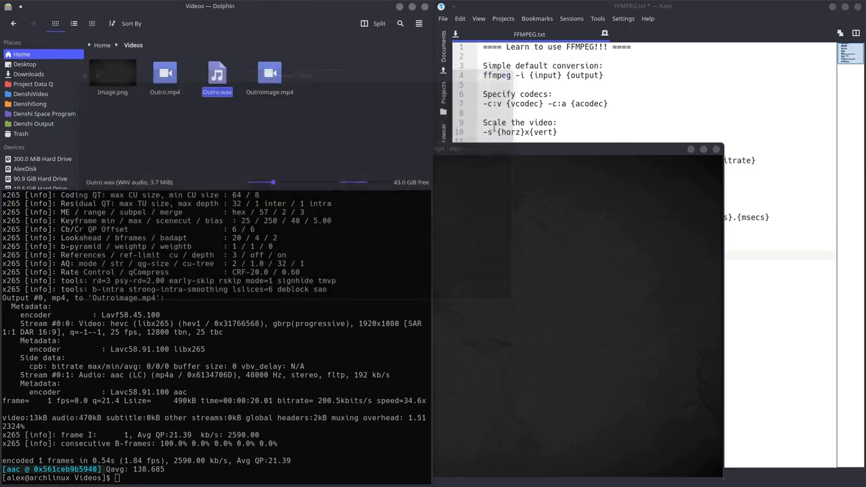
pyautogui.doubleClick(270, 73)
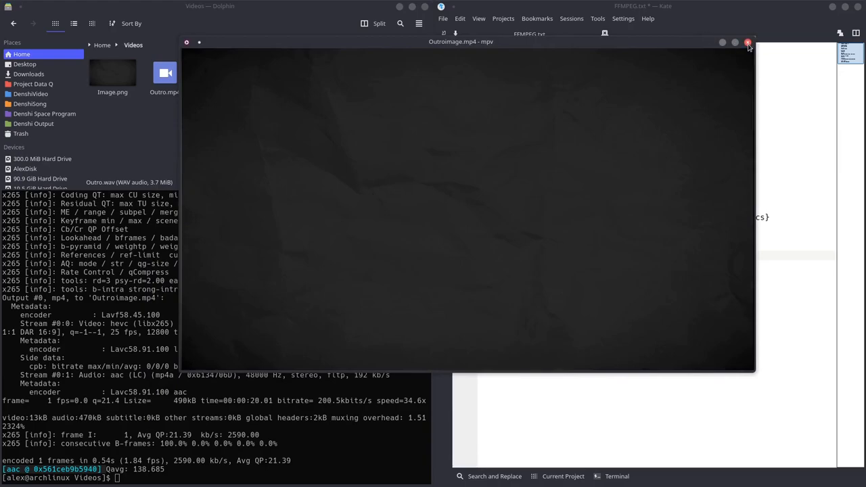
pyautogui.click(748, 43)
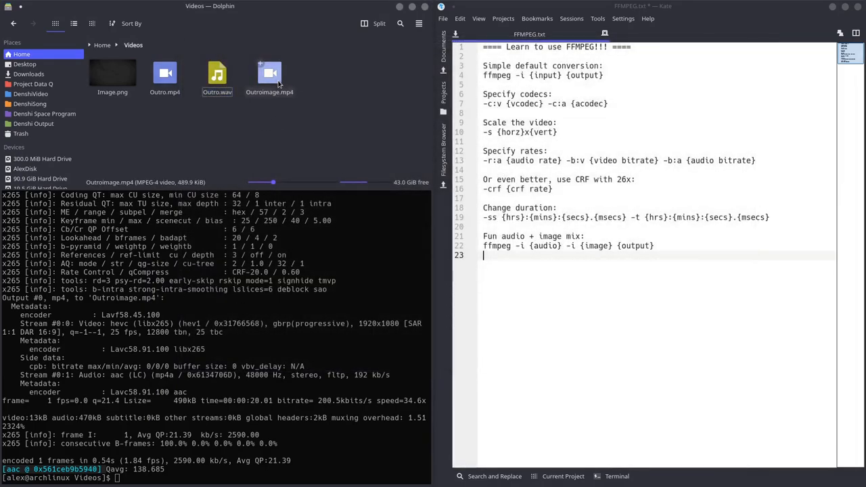
pyautogui.moveTo(277, 85)
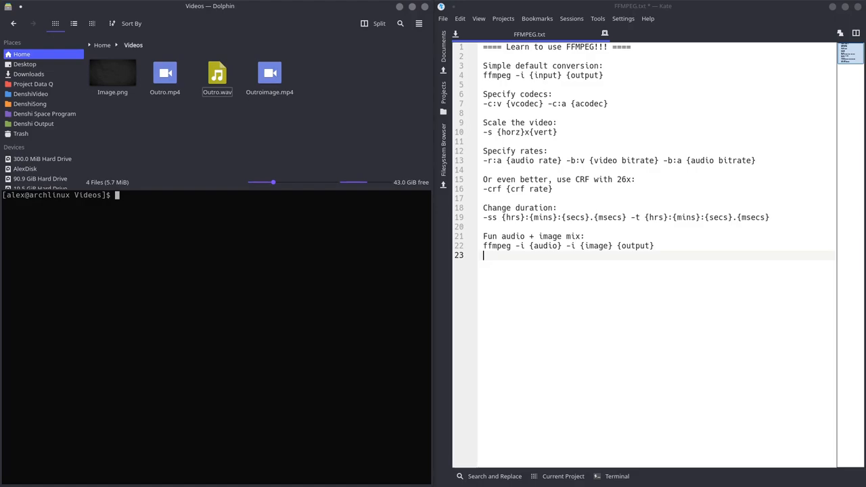
pyautogui.moveTo(639, 120)
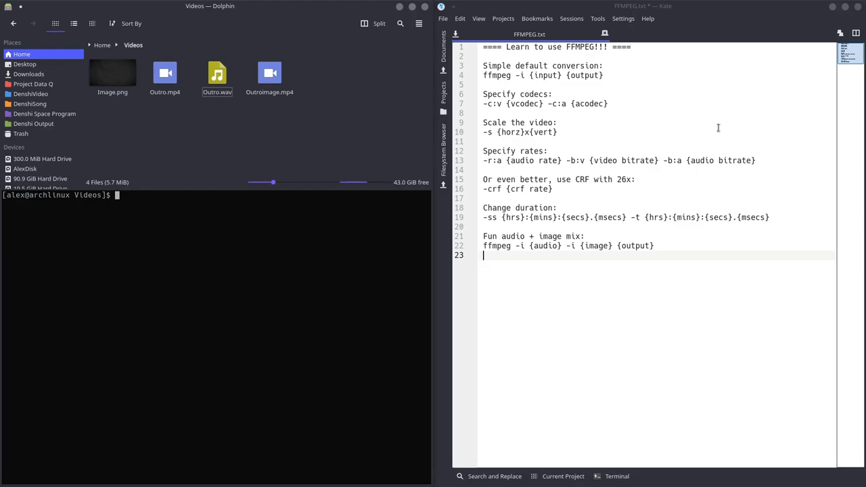
pyautogui.moveTo(255, 314)
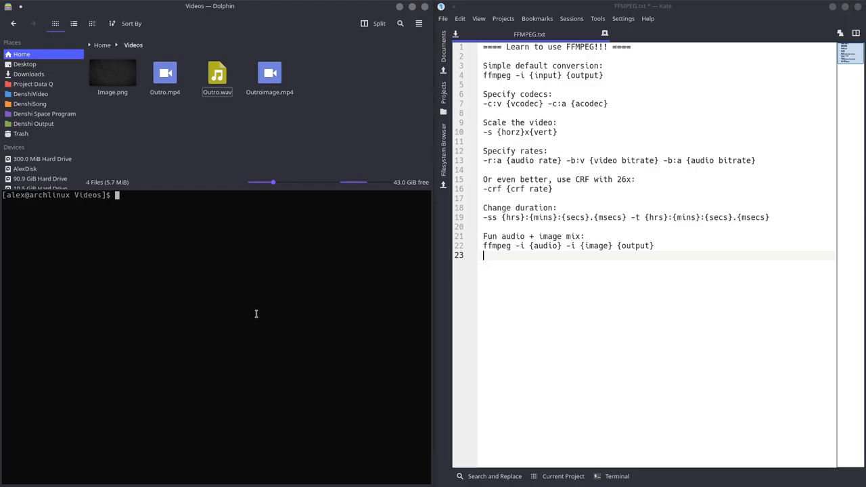
# Try example codec names libx265, aac, nvenc_hevc, hevc_nvenc at the prompt, erasing each without running
pyautogui.write('libx265')
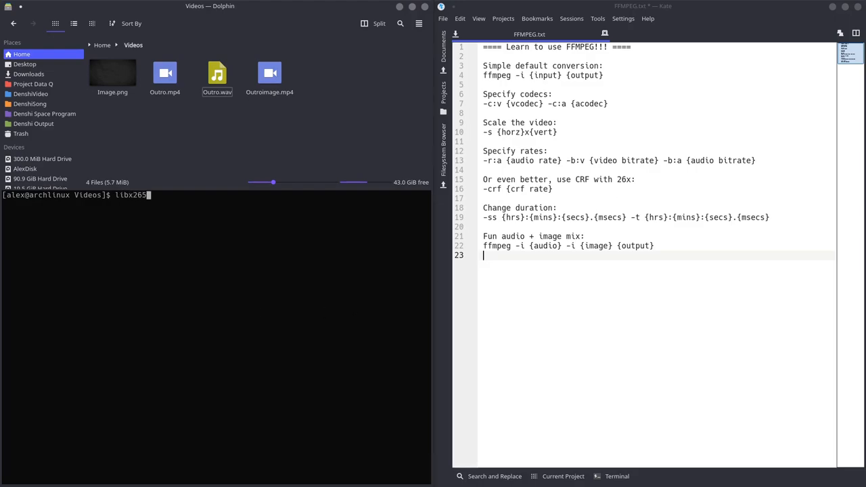
pyautogui.write('aac')
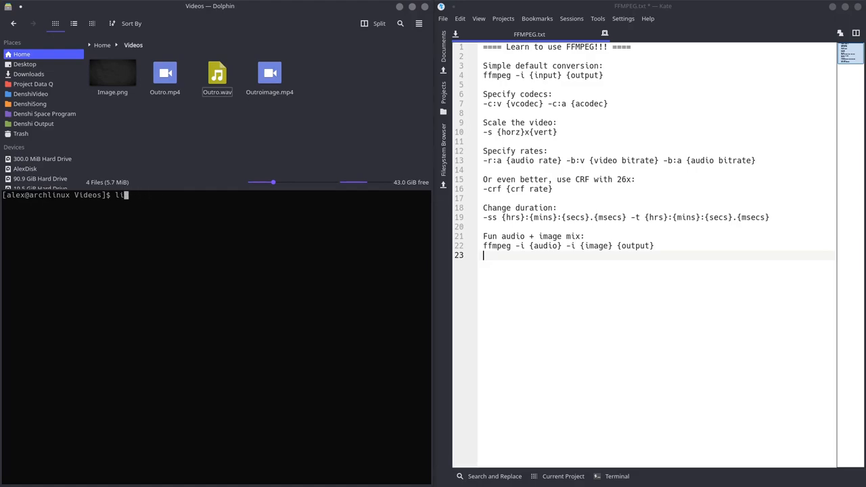
pyautogui.press('BackSpace')
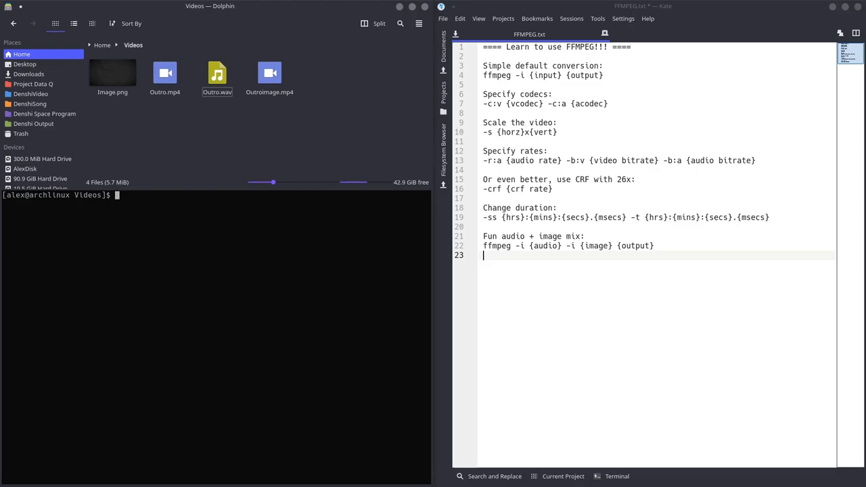
pyautogui.write('nvenc')
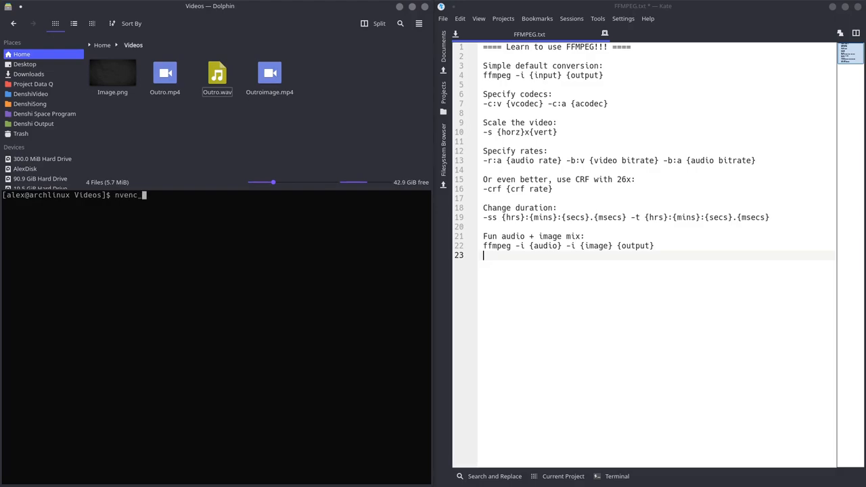
pyautogui.write('_hevc')
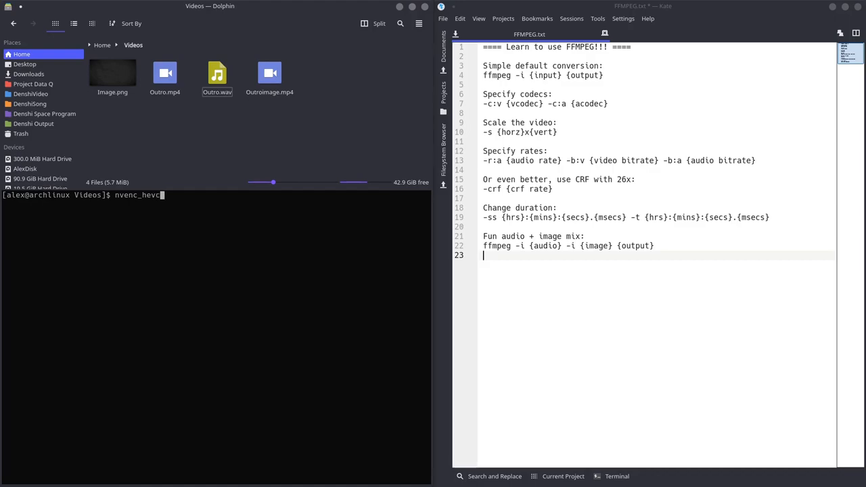
pyautogui.press('BackSpace')
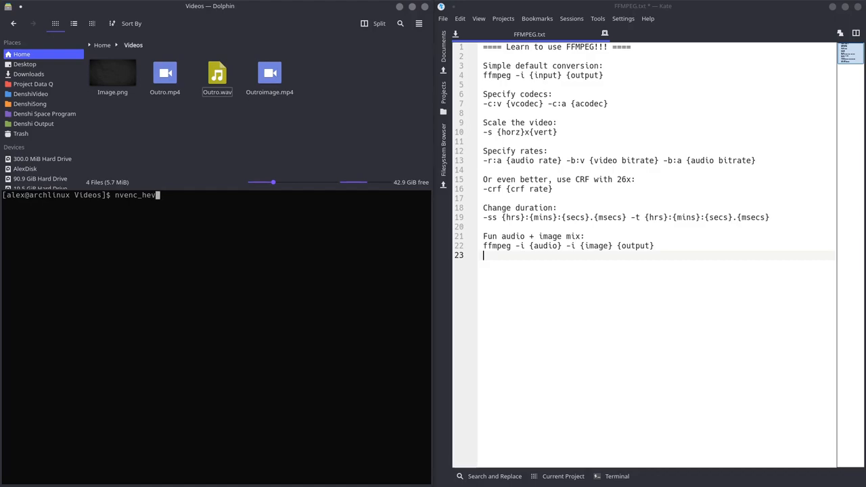
pyautogui.write('hevc')
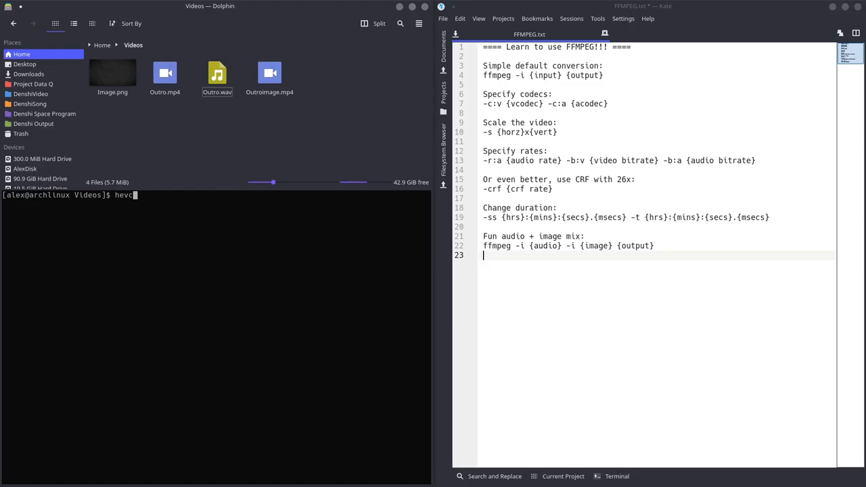
pyautogui.write('_nven')
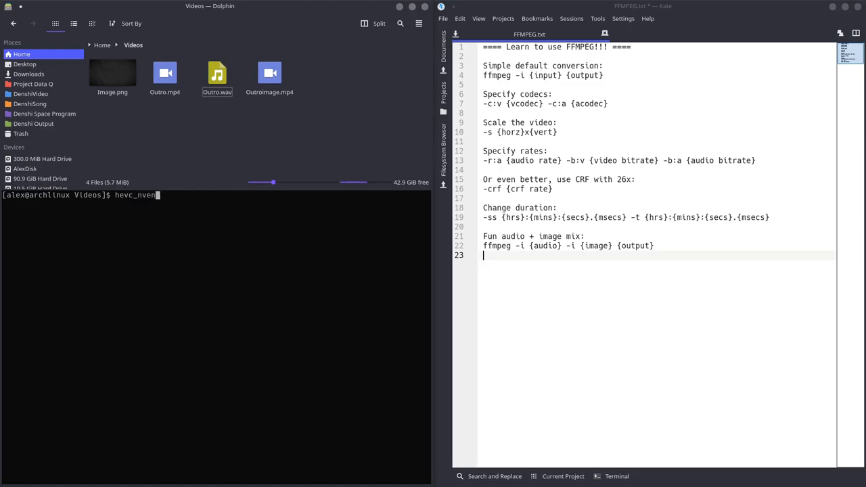
pyautogui.press('ctrl+c')
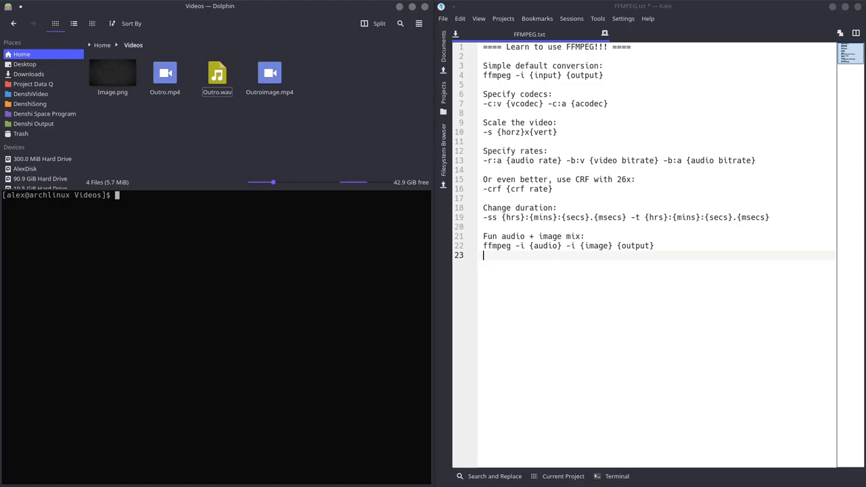
pyautogui.moveTo(244, 331)
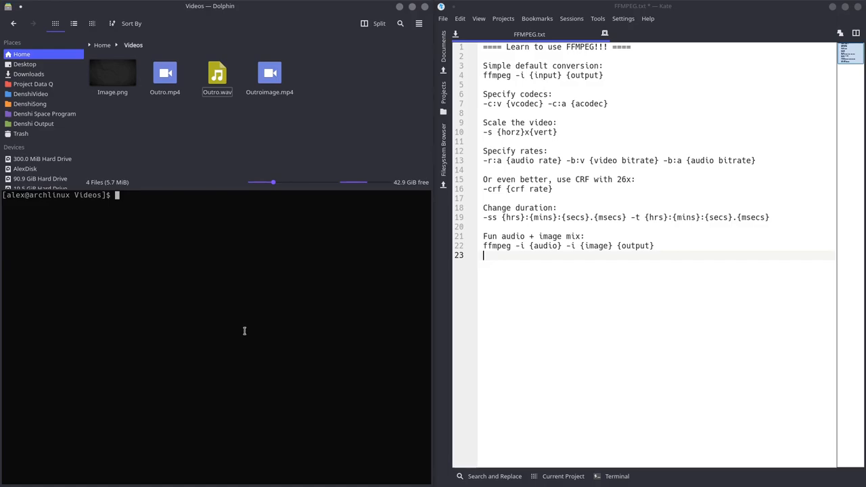